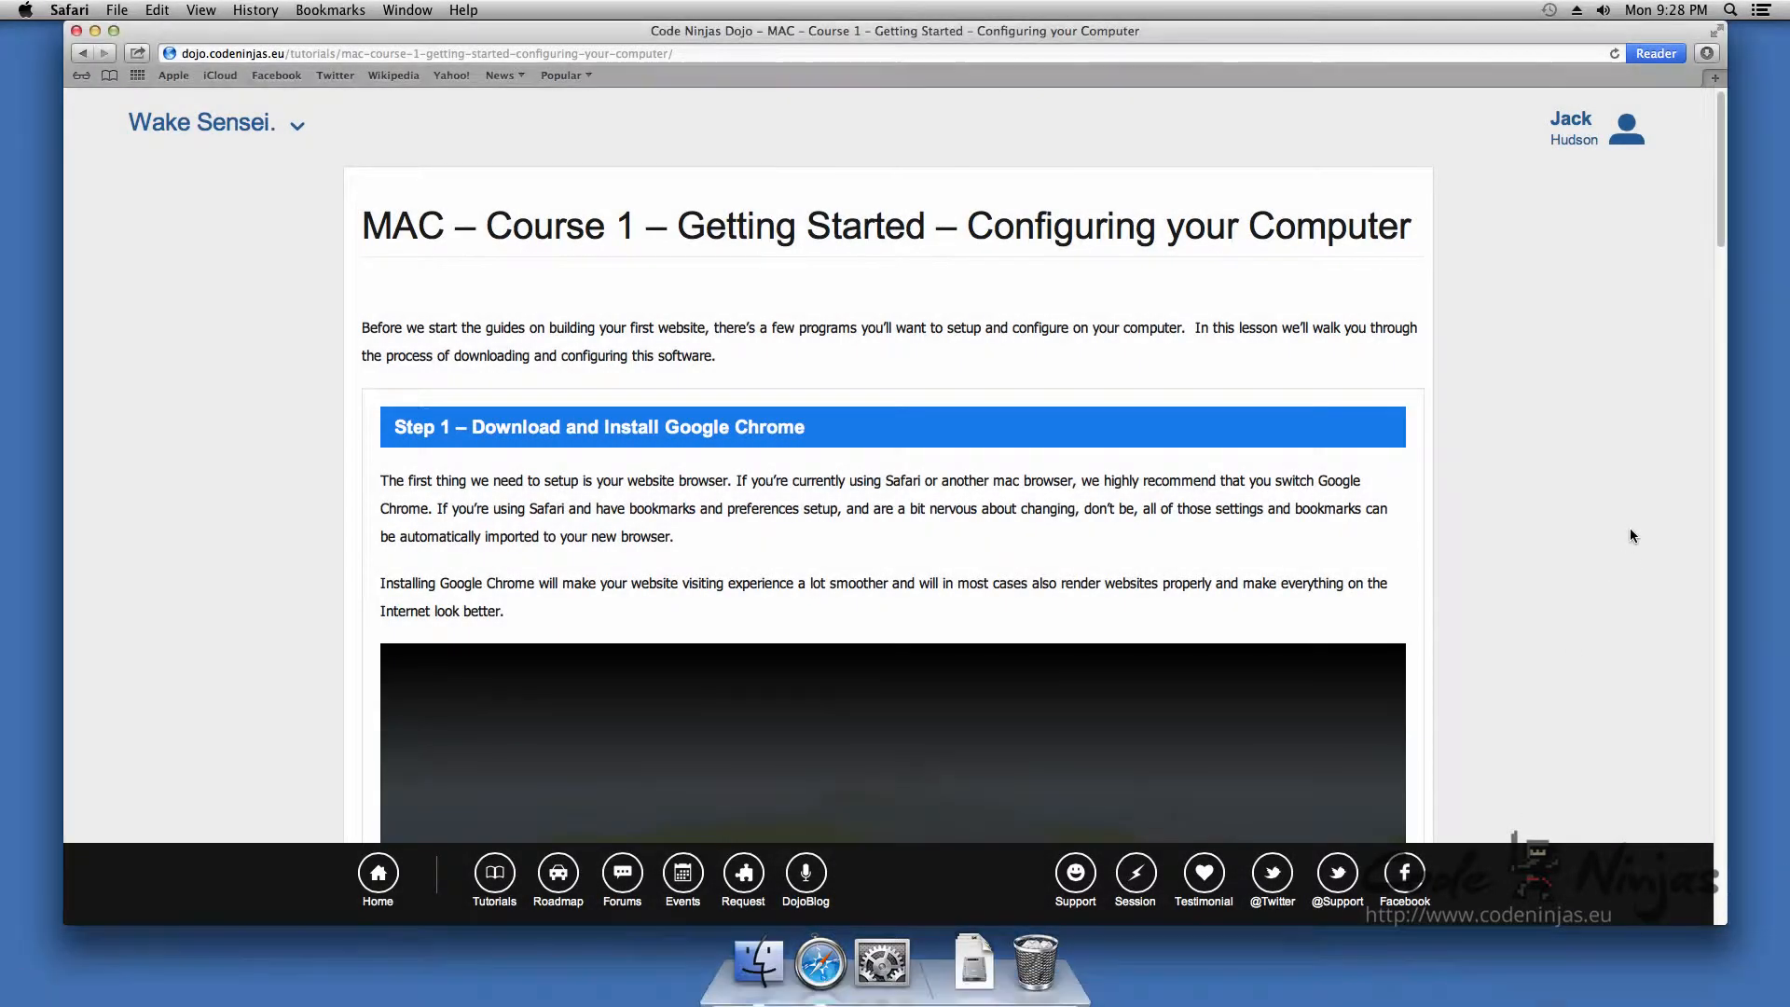
mouse_move(1631, 508)
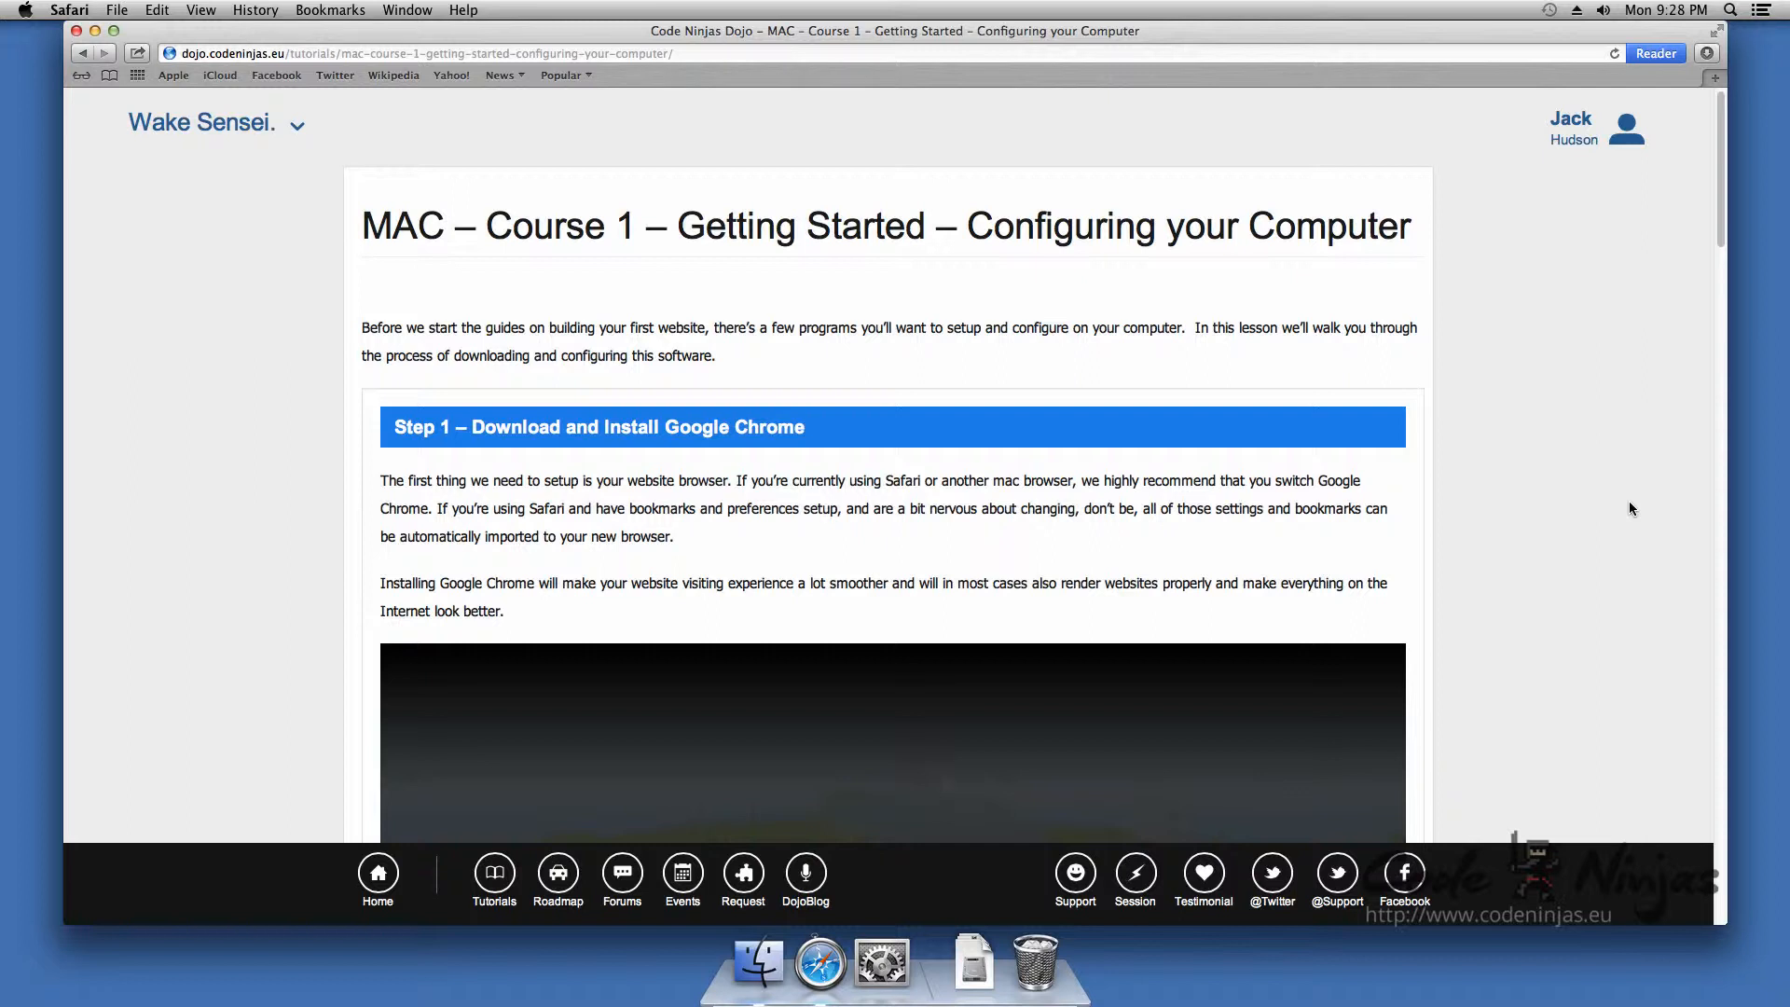
mouse_move(1550, 410)
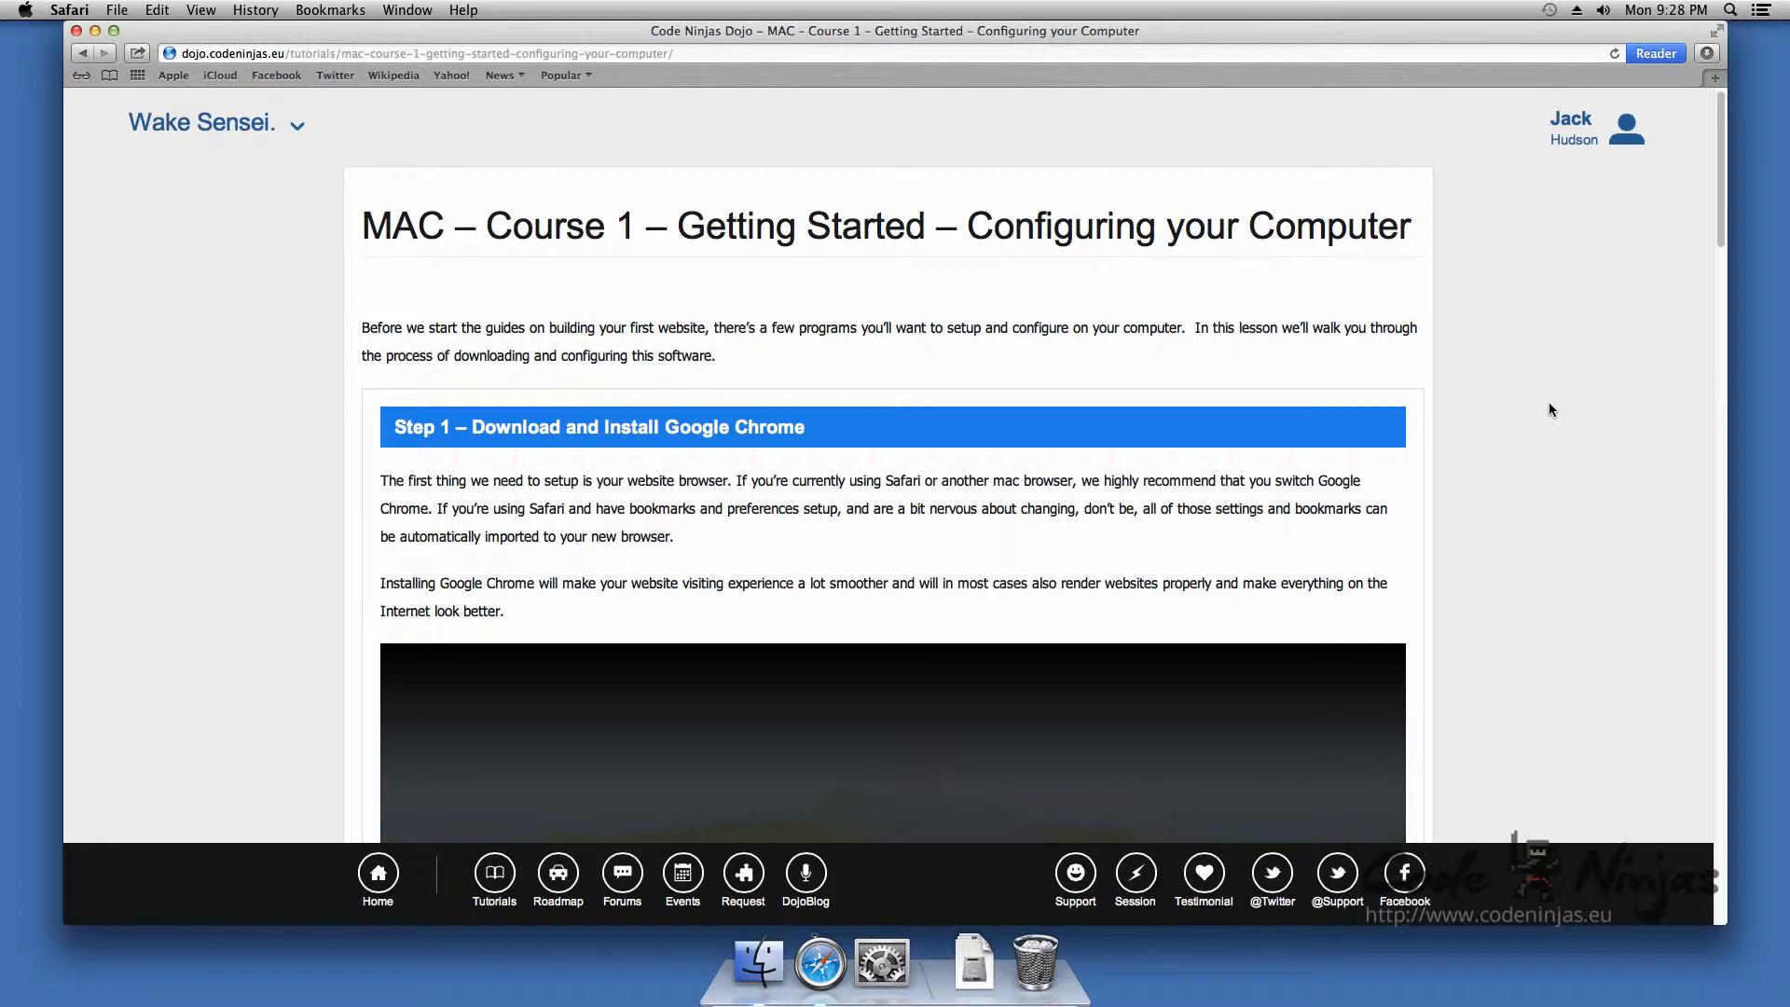
- Scroll to the Dojo lesson's Google Chrome steps and follow step 1's link to Chrome's download page
scroll(up, 3)
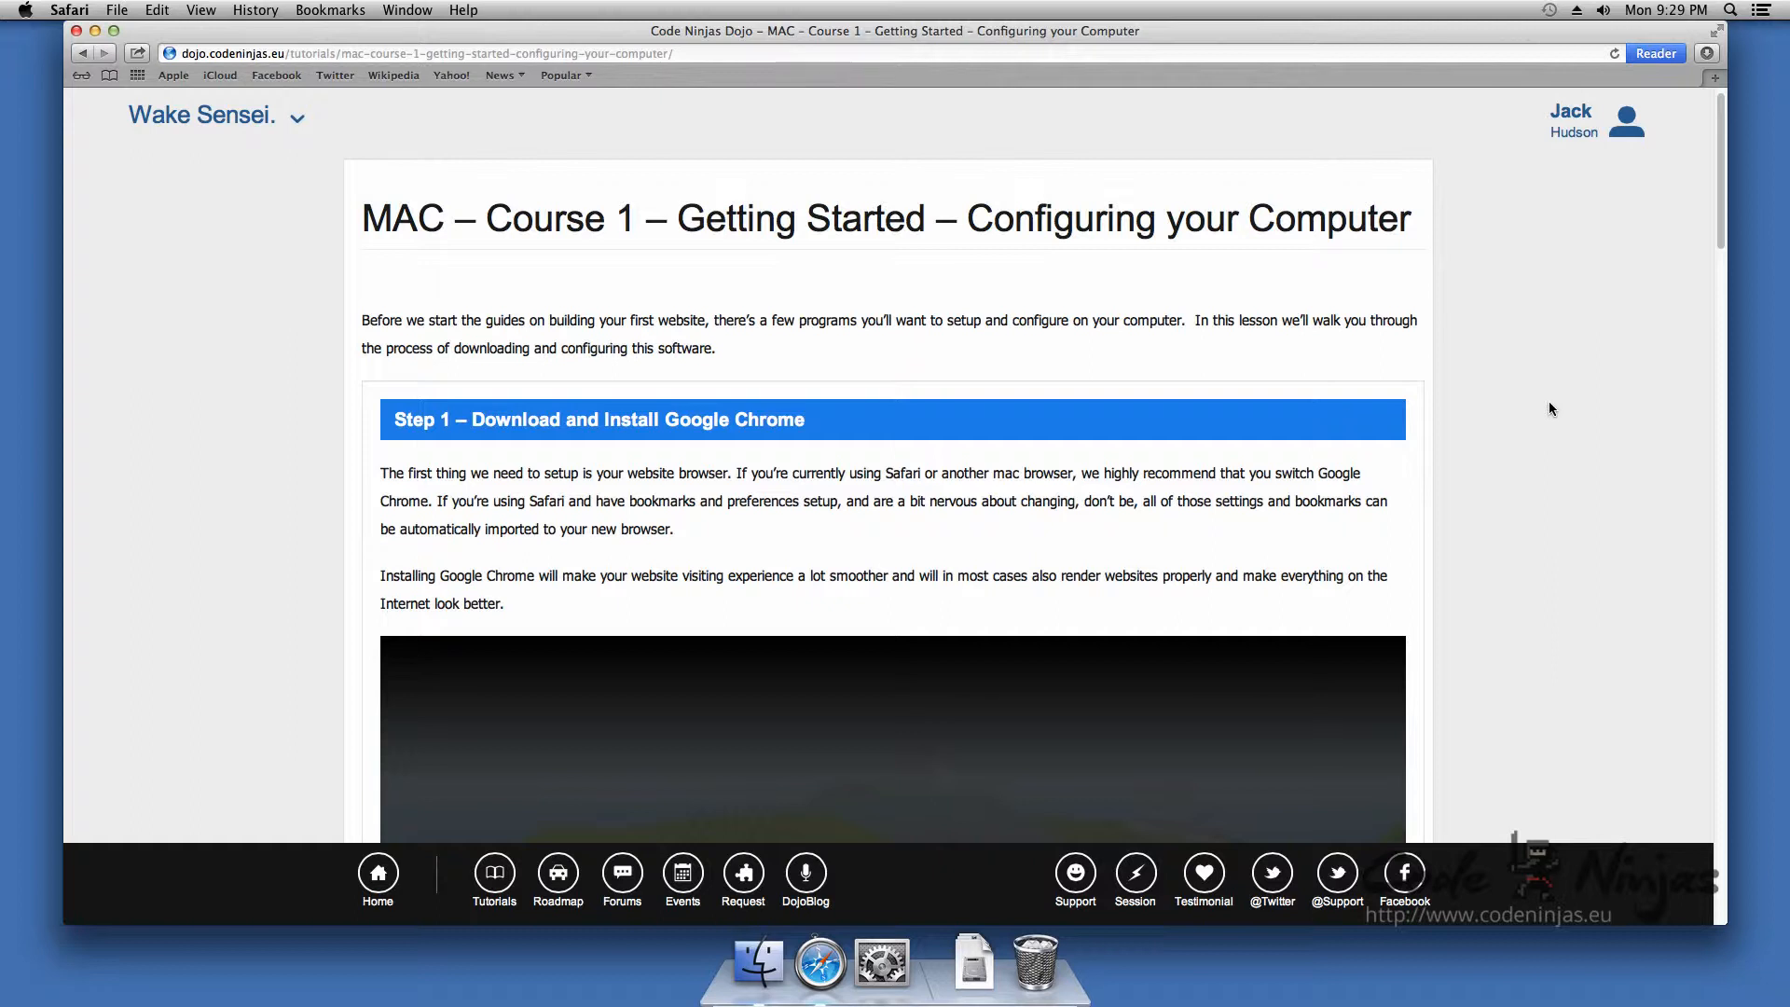
scroll(down, 3)
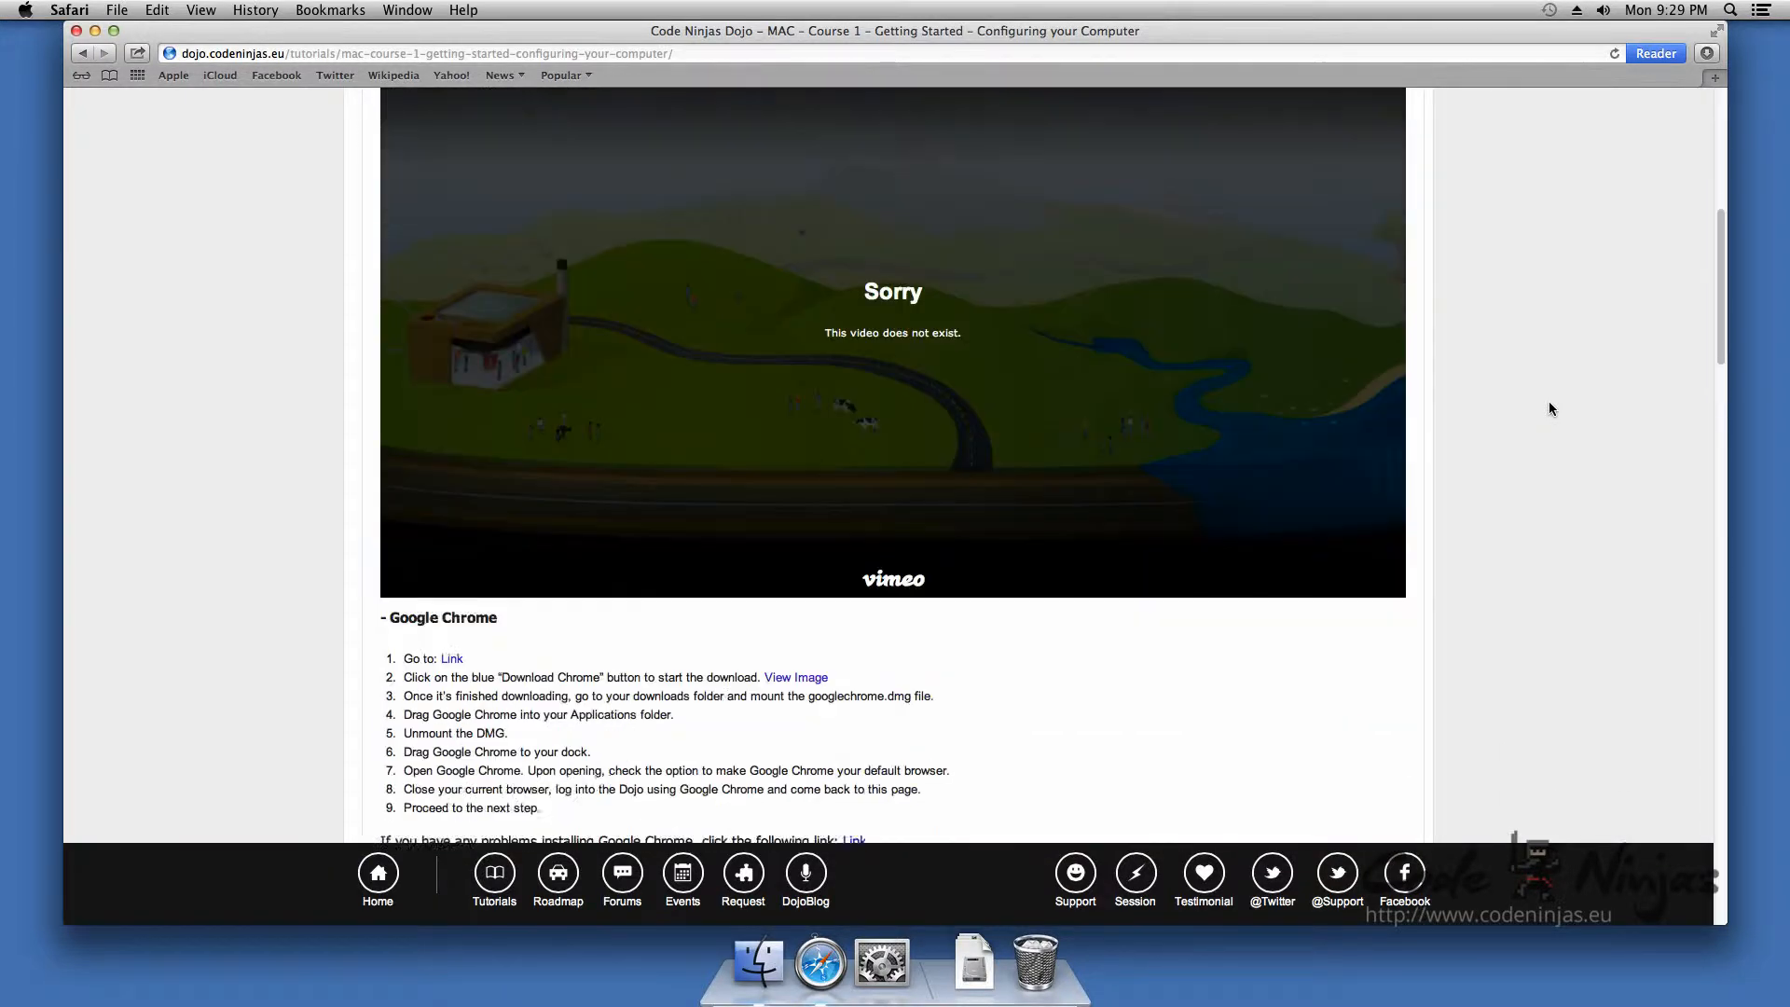
scroll(down, 3)
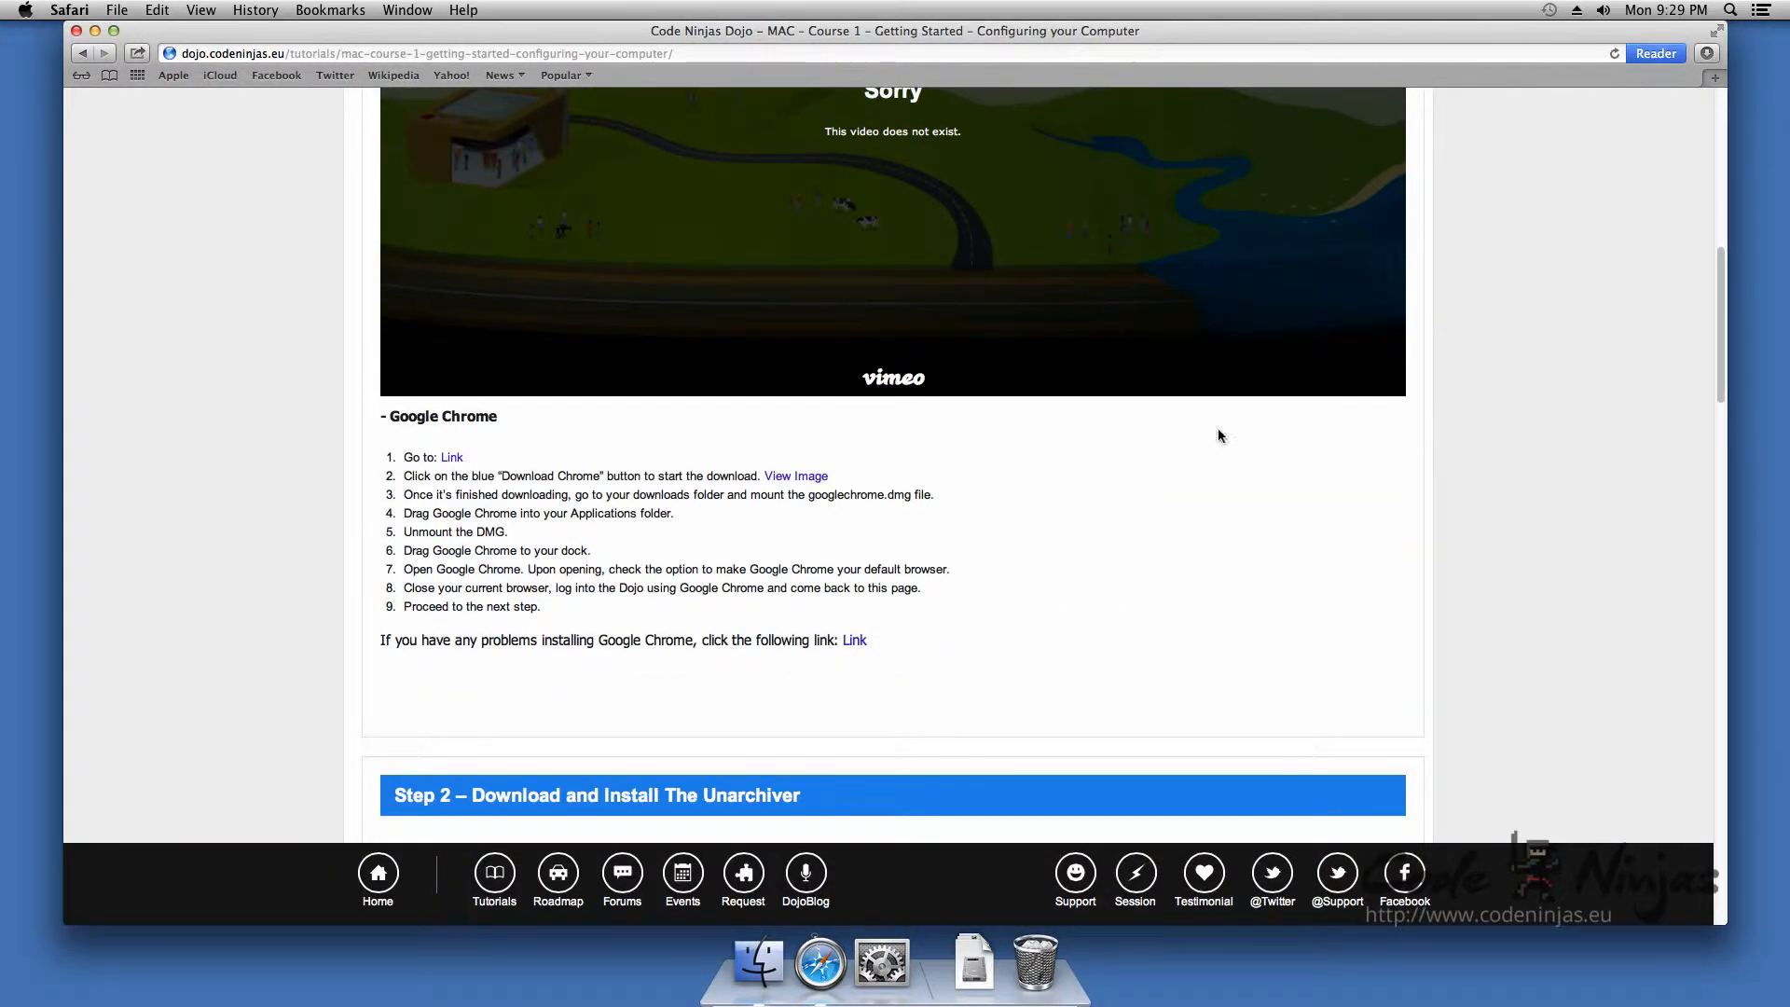
mouse_move(453, 457)
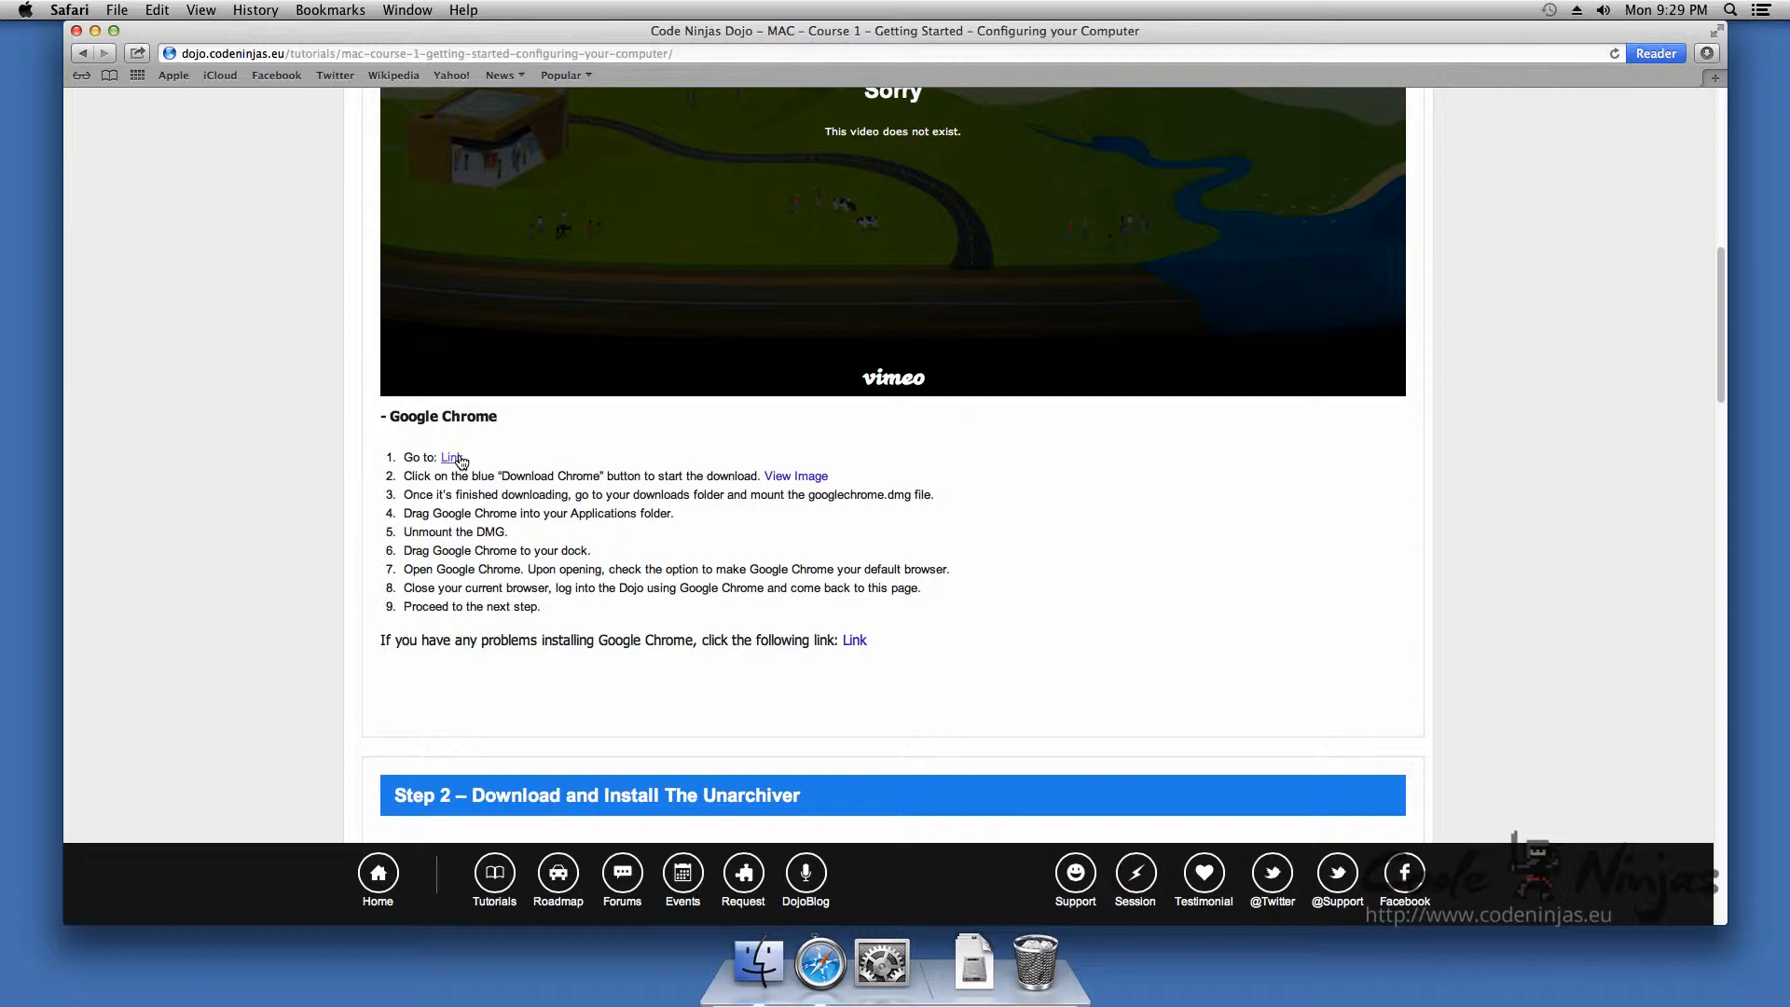
click(452, 457)
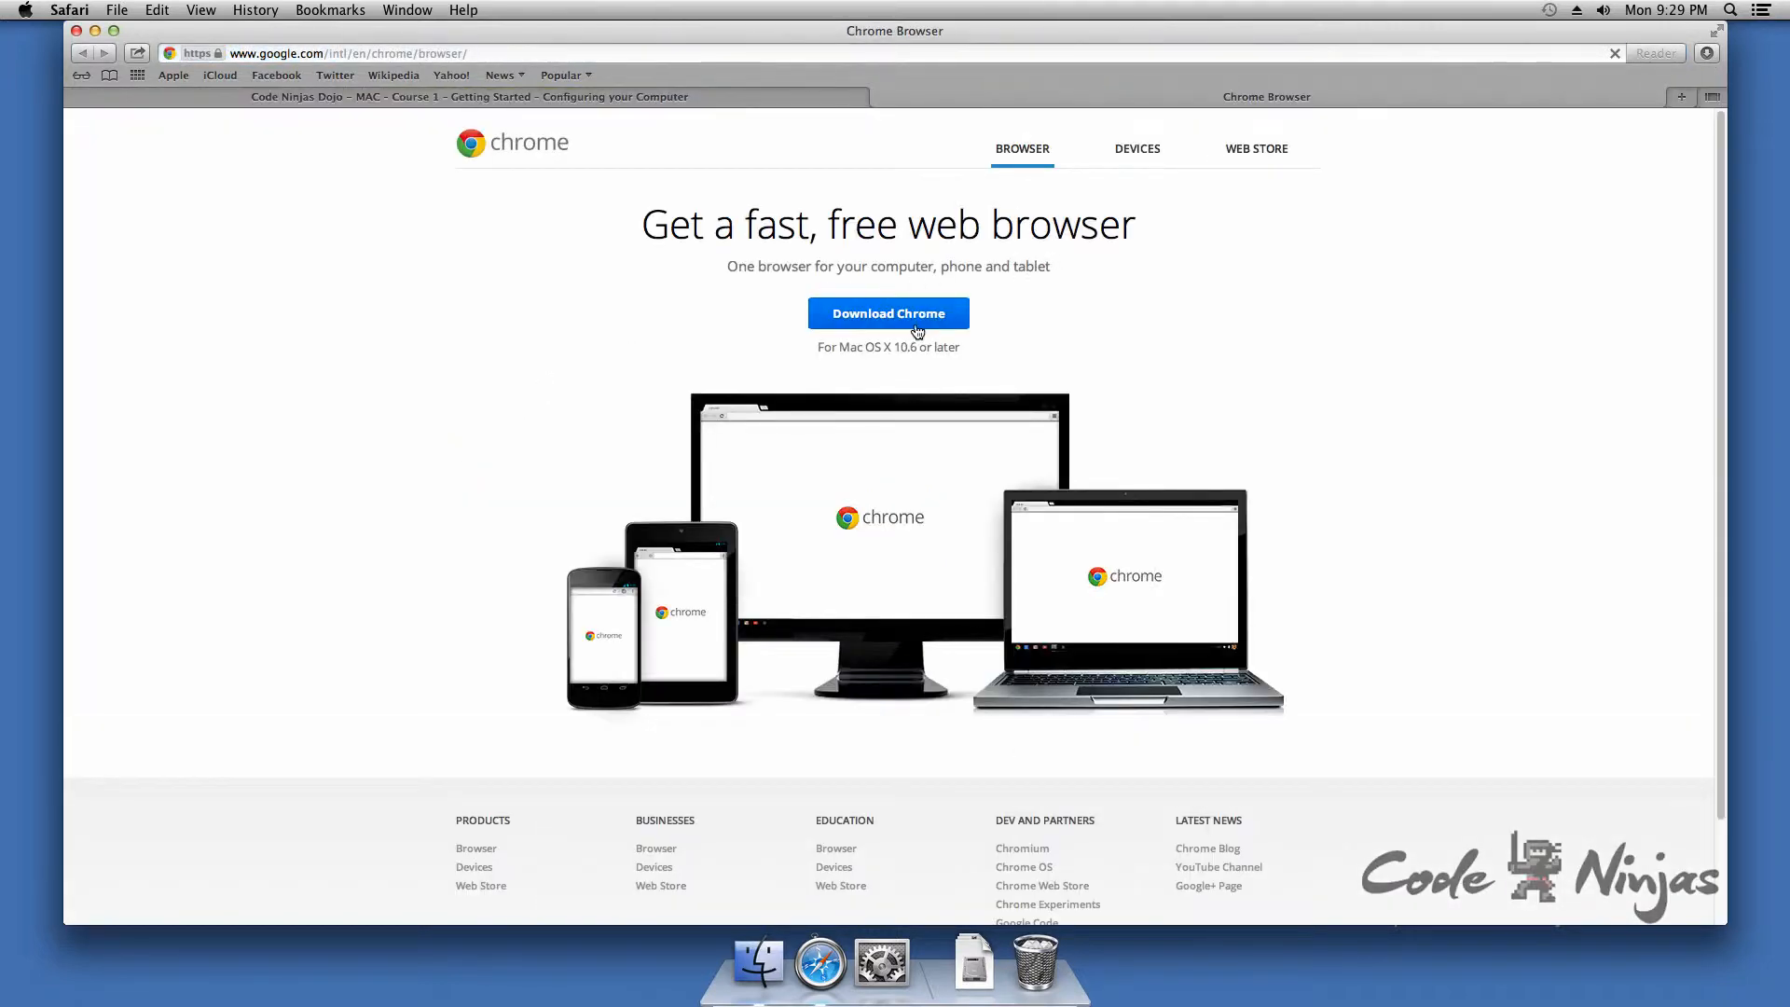
- Start the Chrome download and accept the terms of service
click(888, 313)
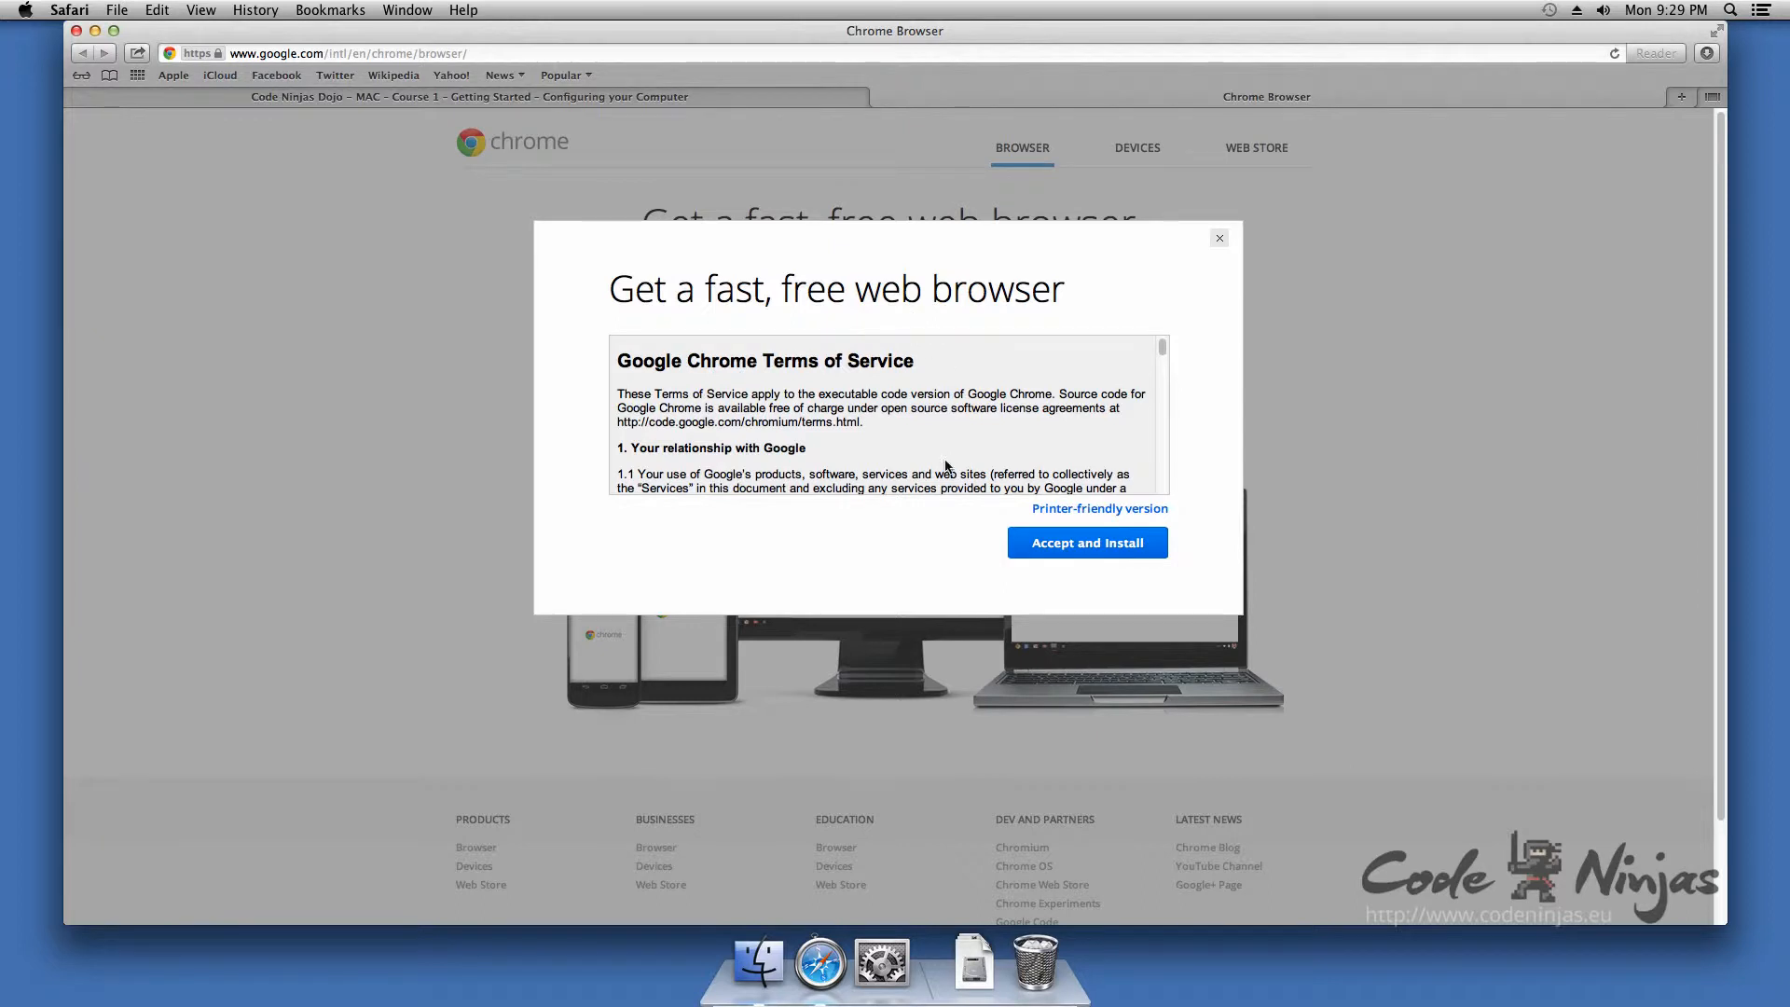
click(1085, 542)
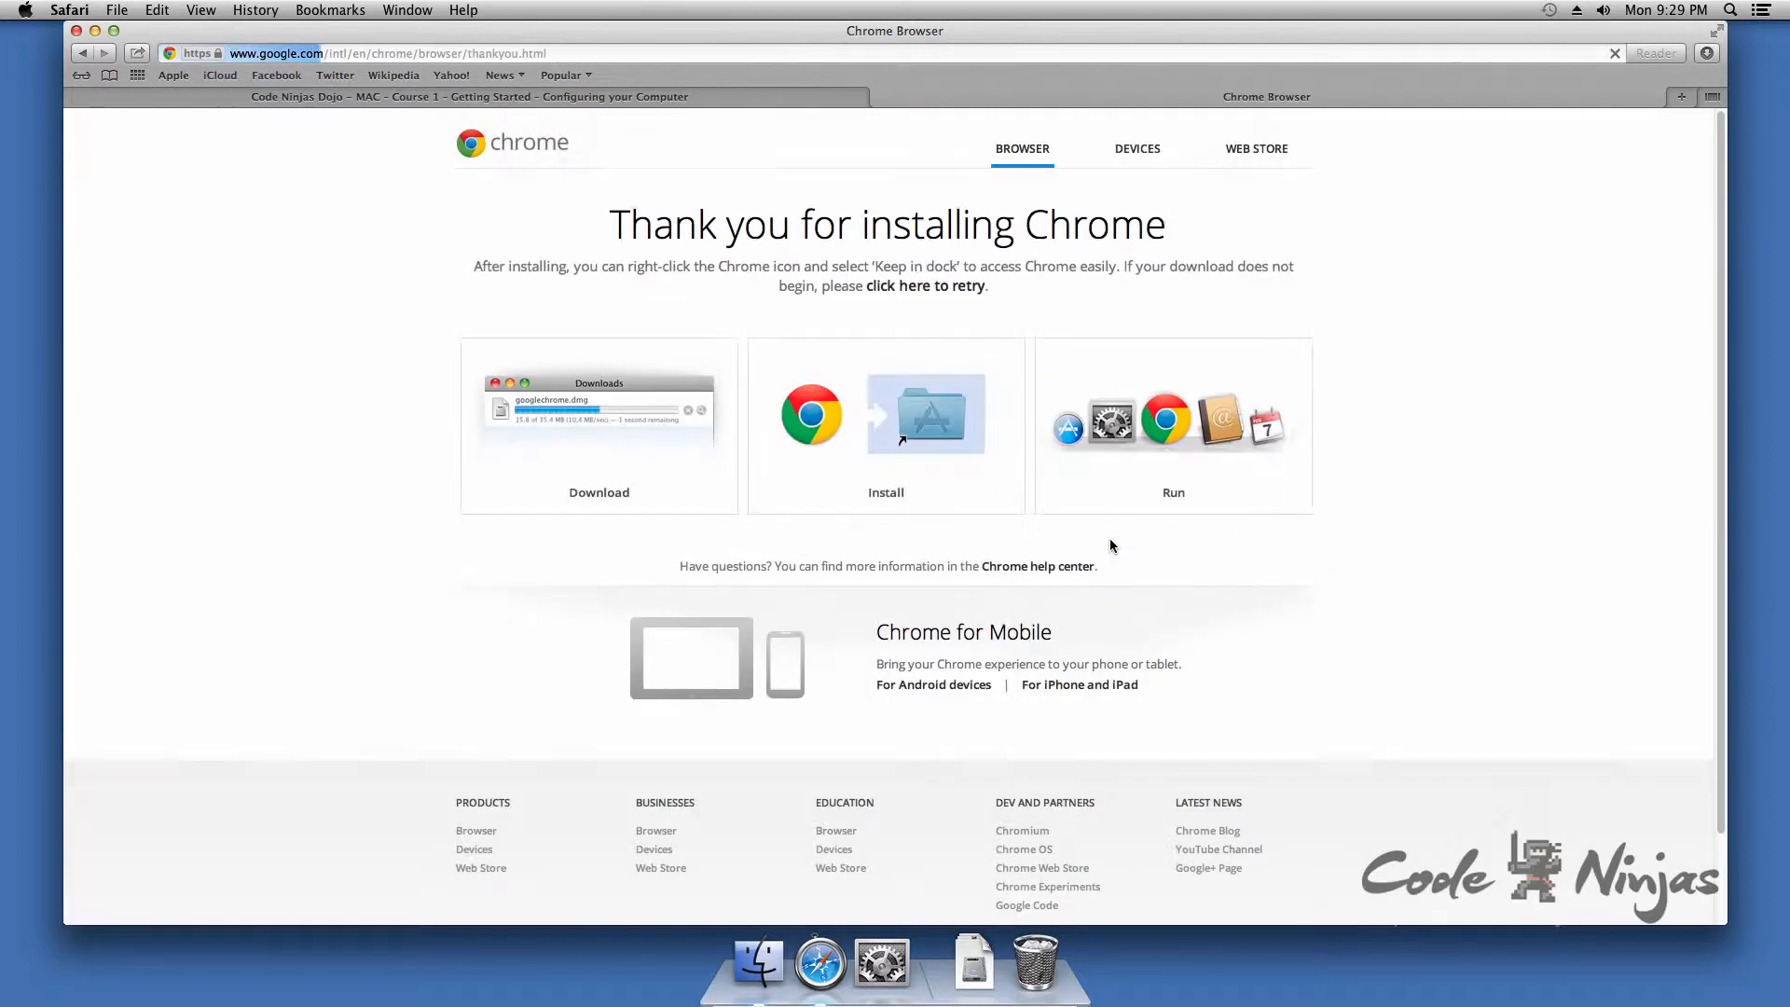
mouse_move(1099, 527)
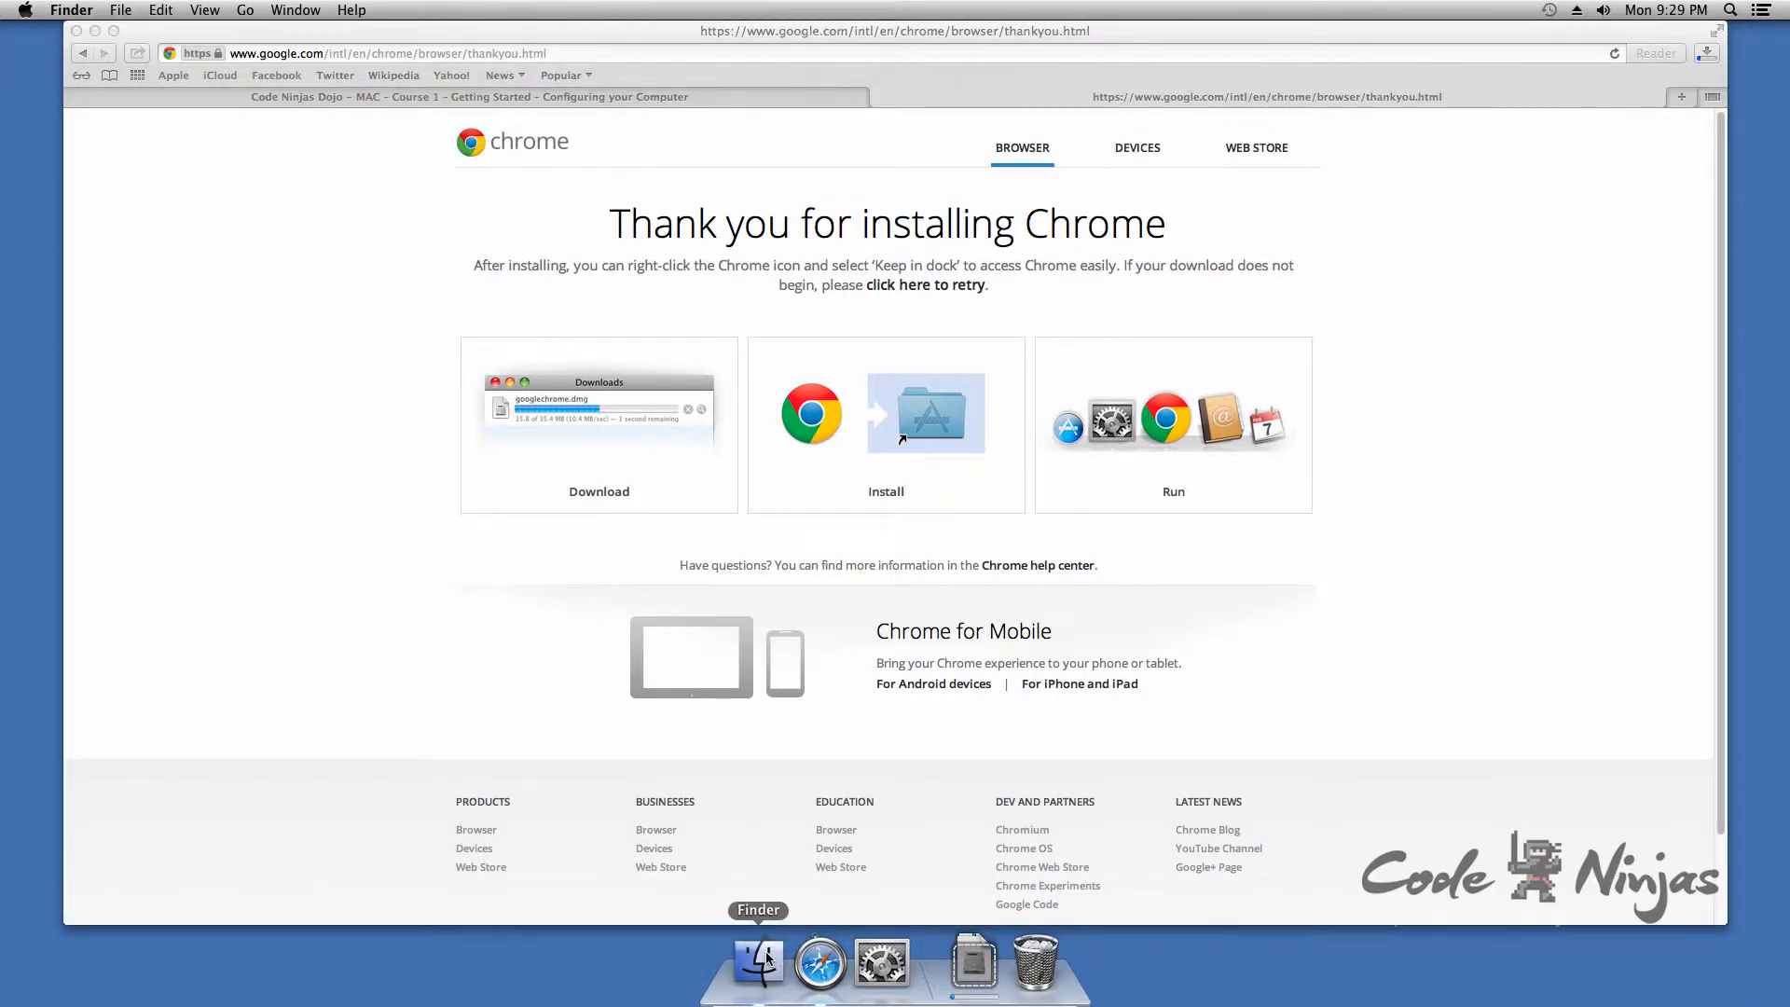
- Open the googlechrome .dmg from Finder's Downloads folder to mount the installer
click(758, 962)
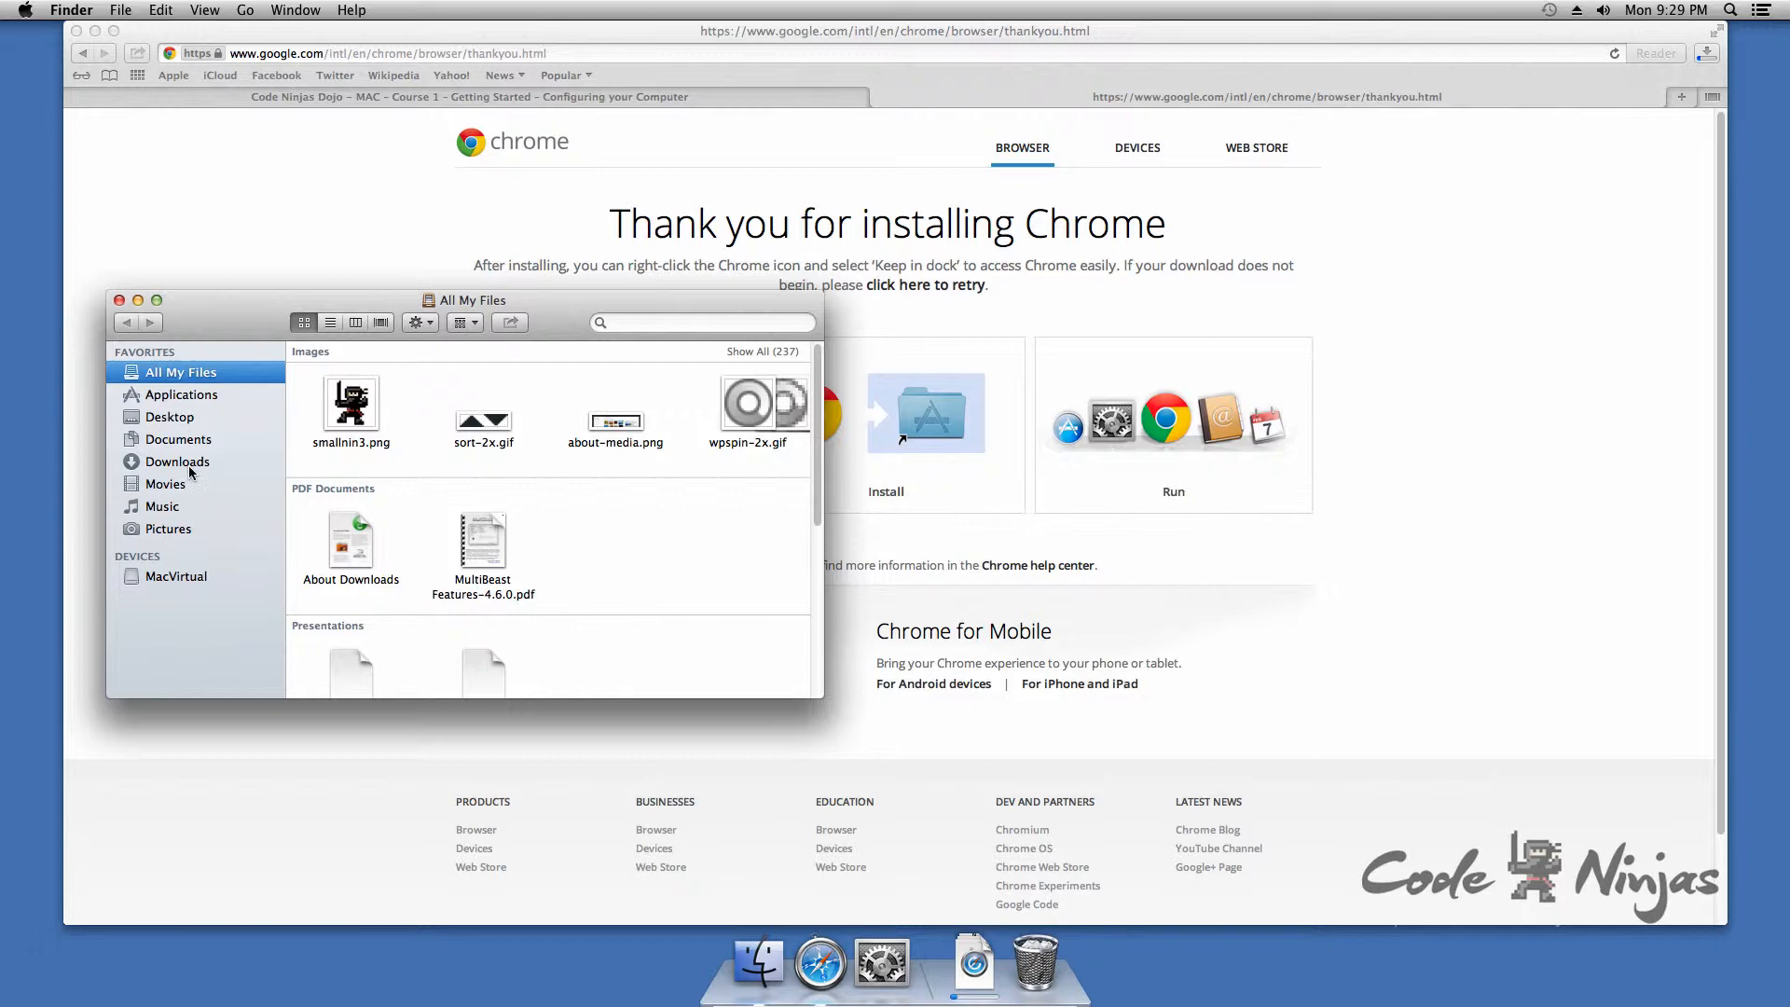
click(178, 462)
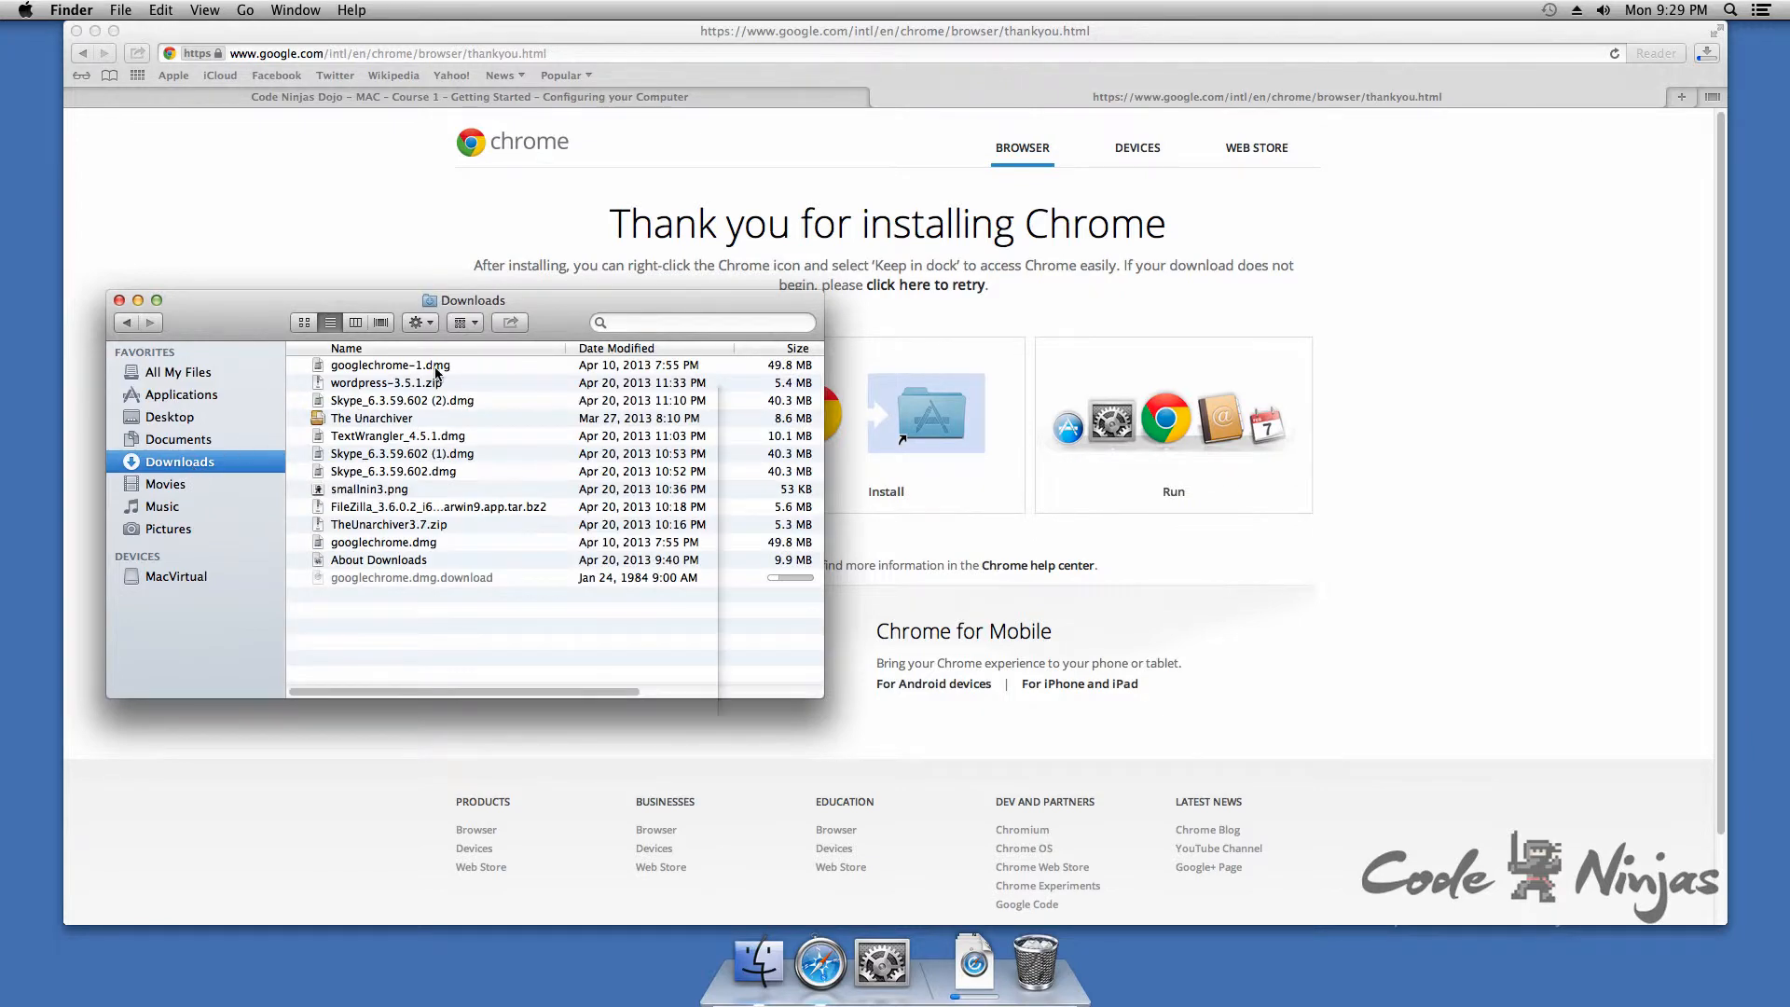
right_click(390, 364)
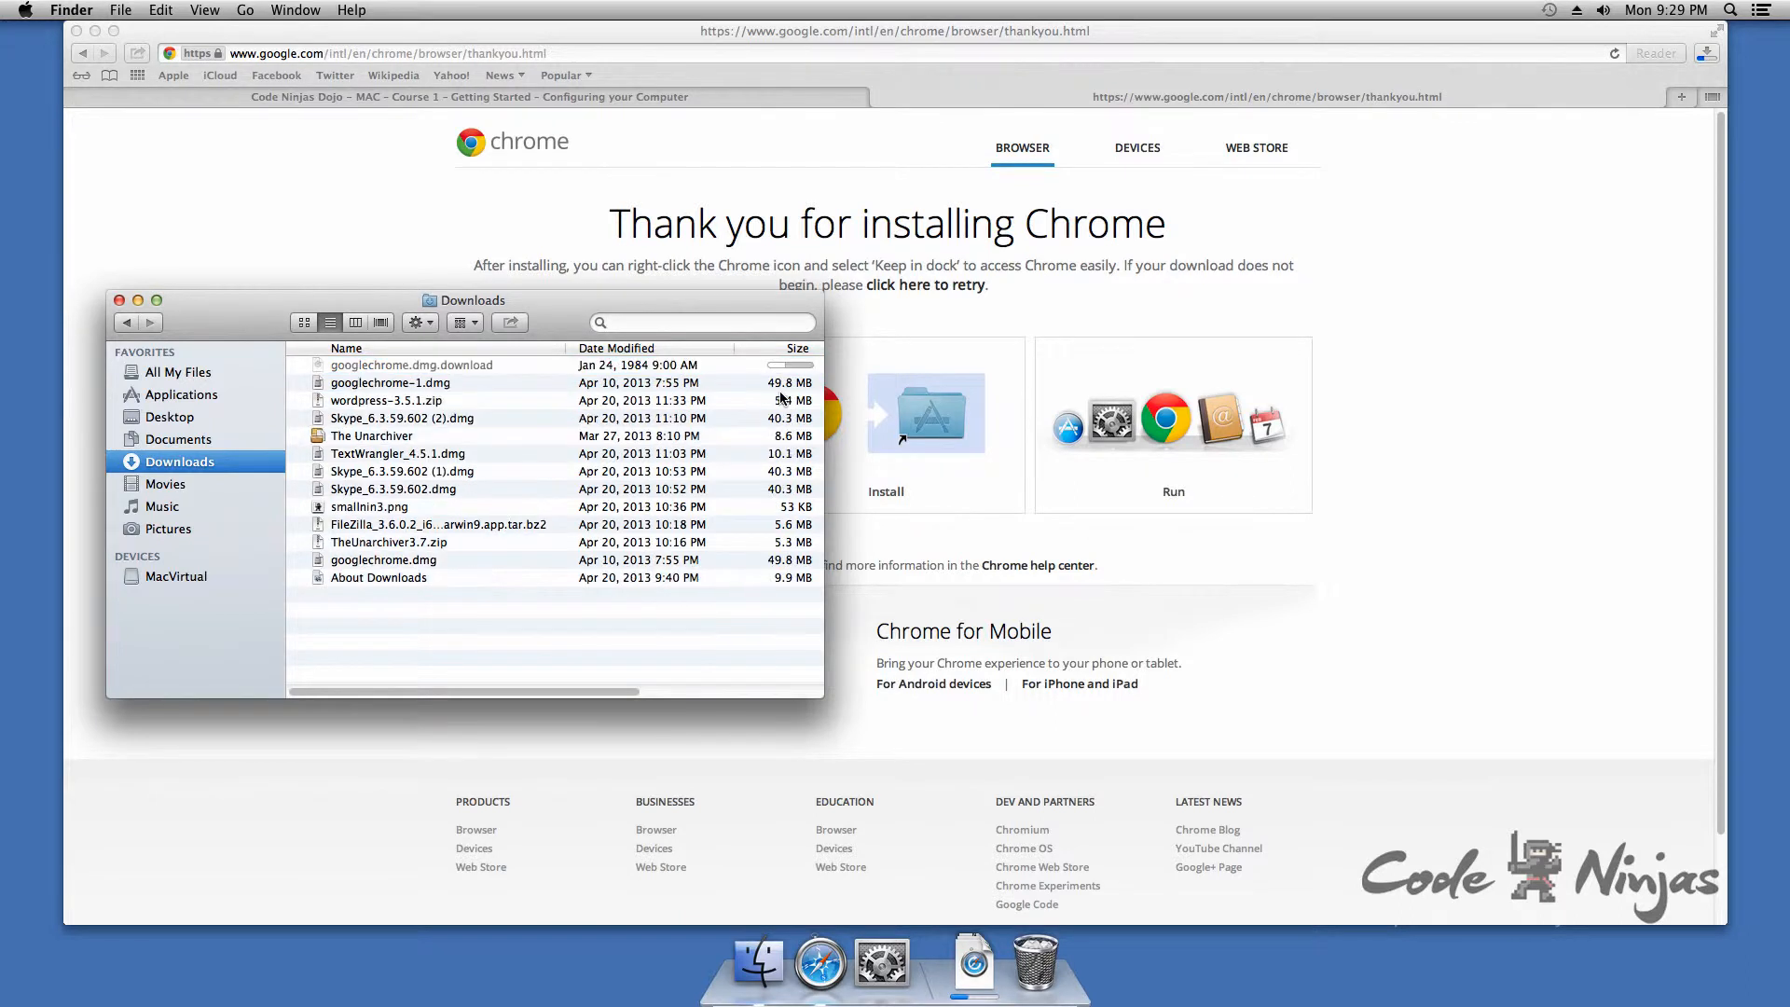
double_click(391, 382)
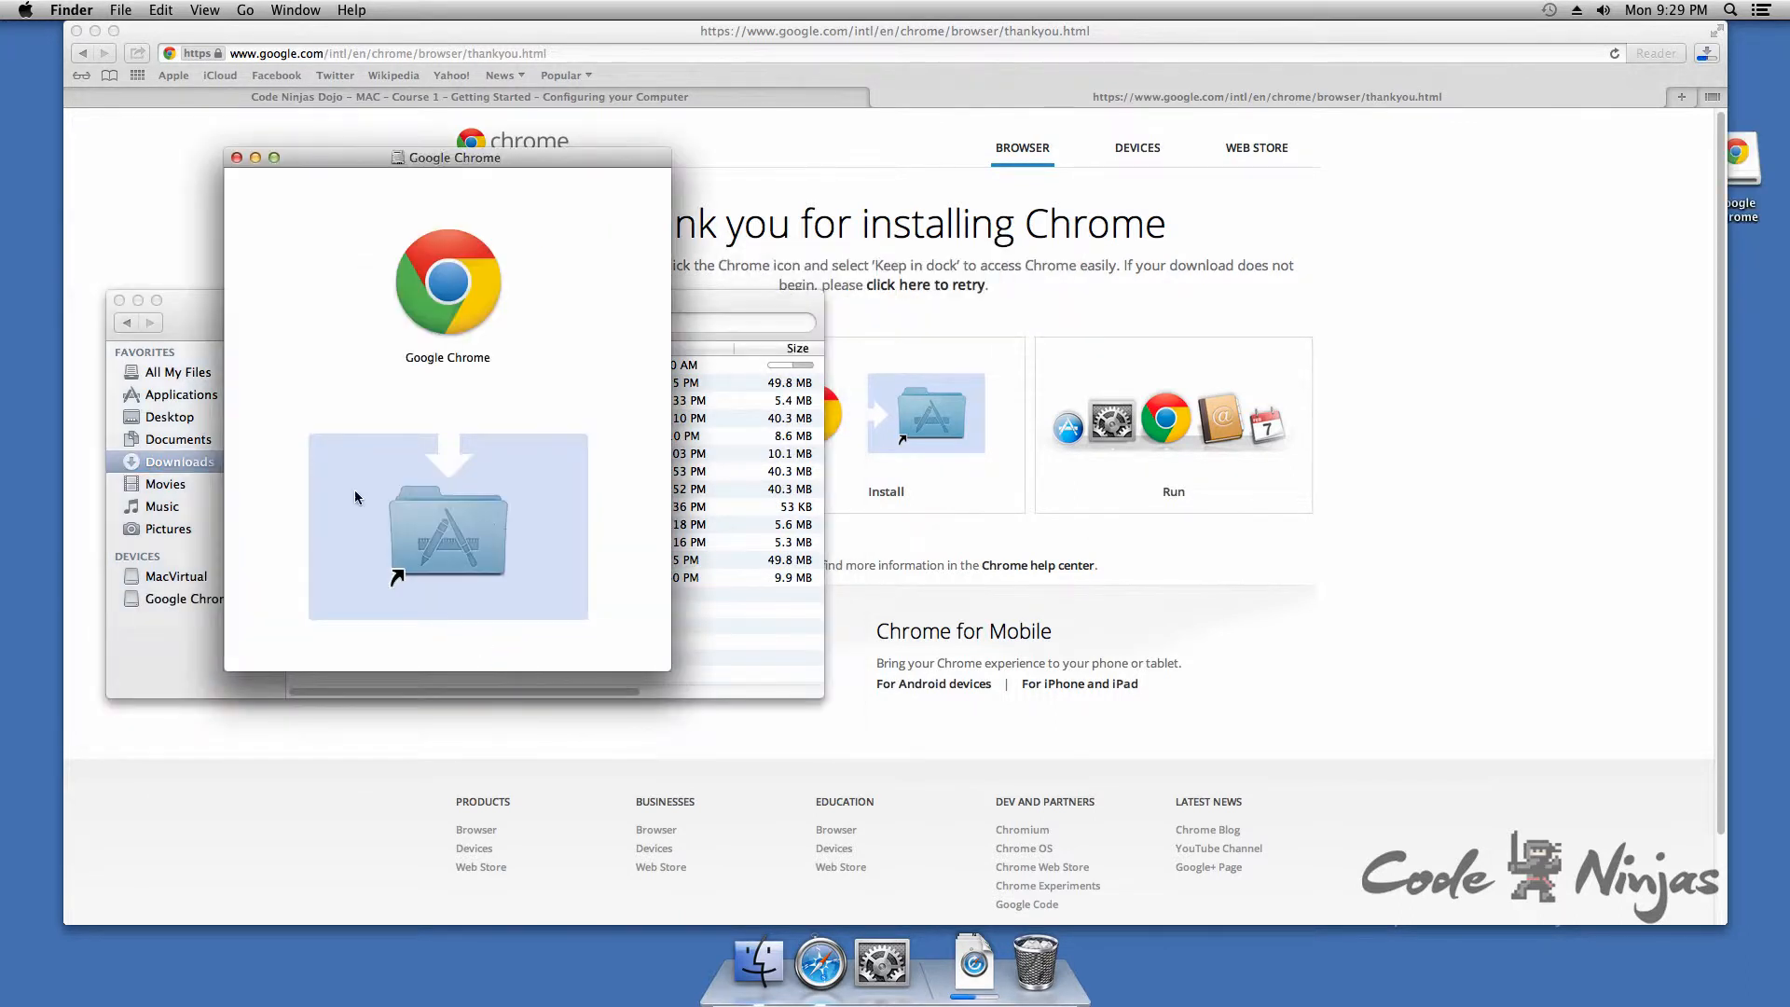
- Drag the Google Chrome icon onto the Applications folder in the installer window
drag(448, 284, 446, 474)
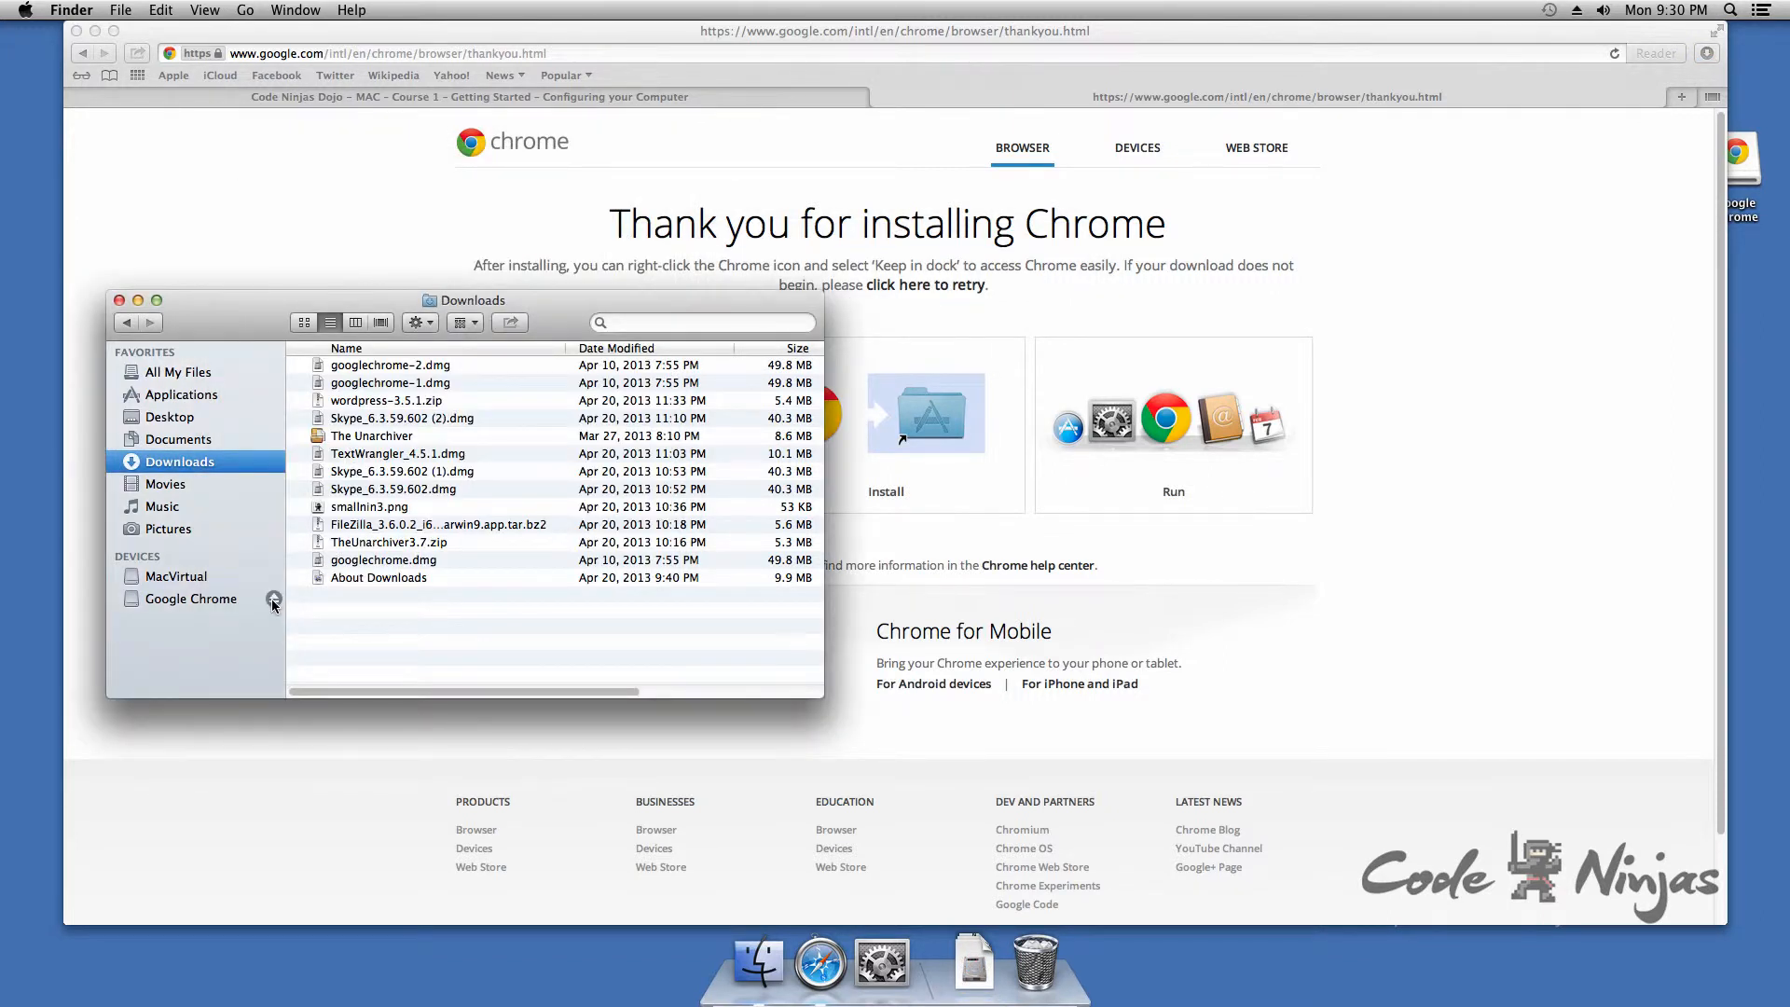
- Eject the Chrome disk image and add Google Chrome from Applications to the Dock
click(179, 393)
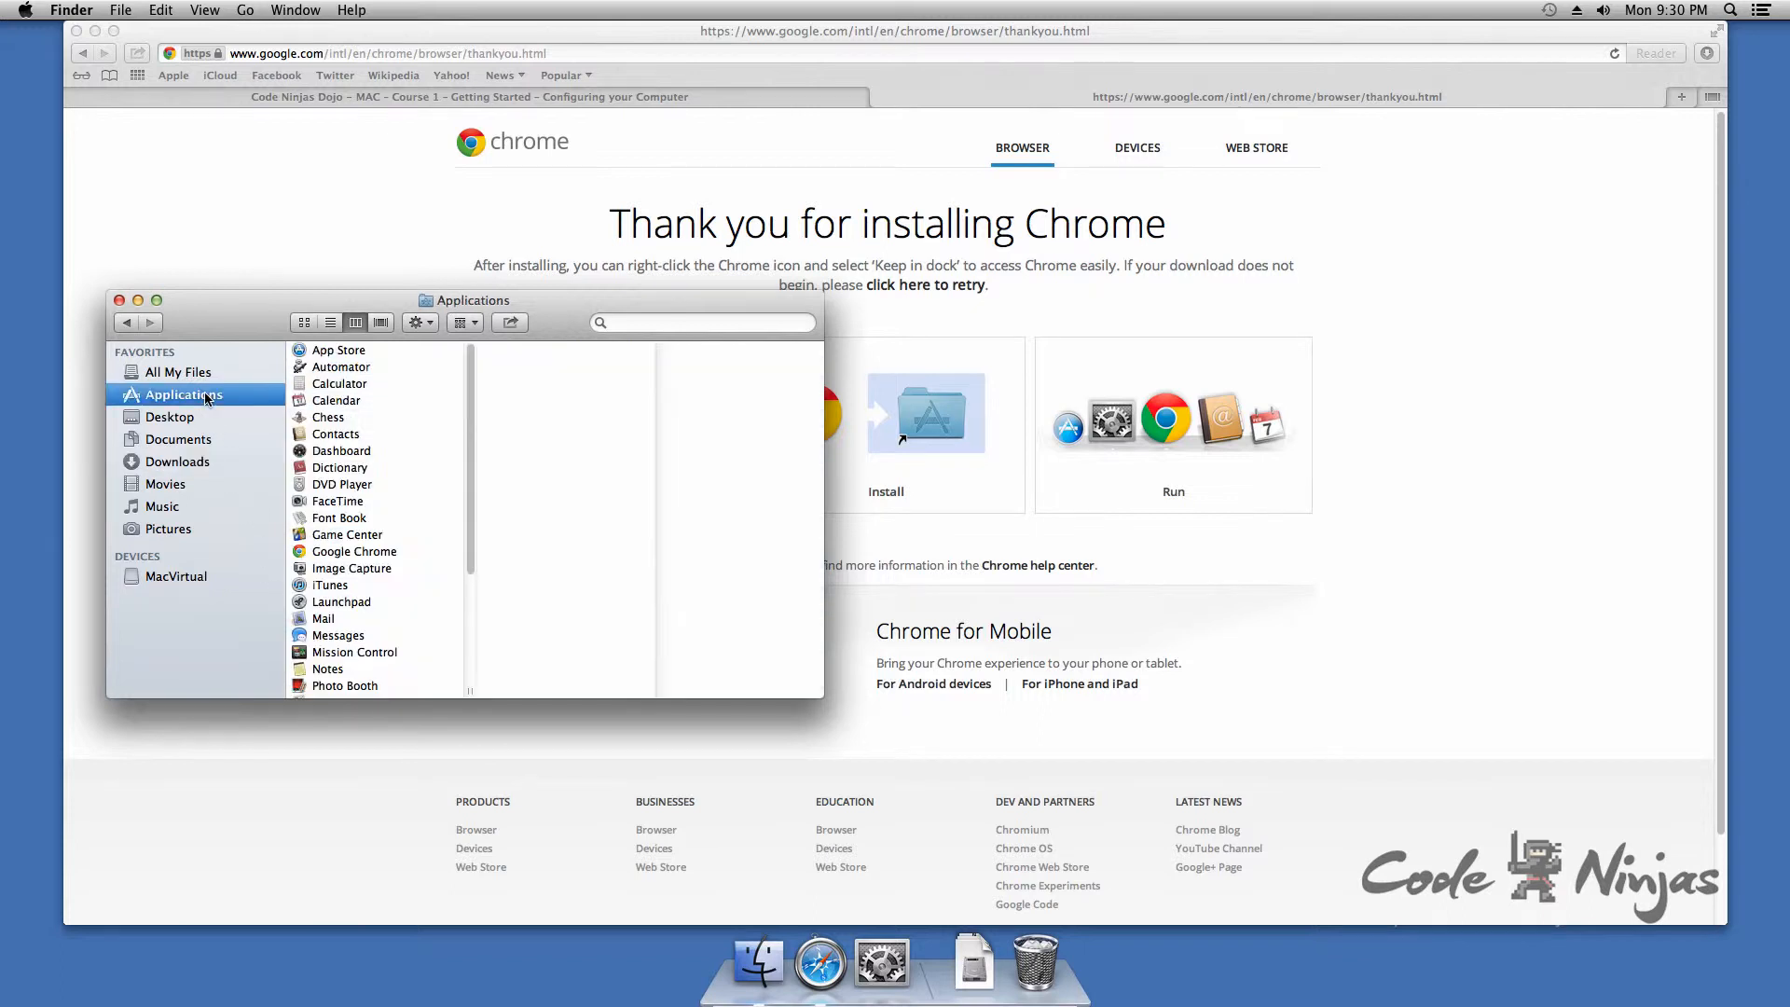
scroll(down, 3)
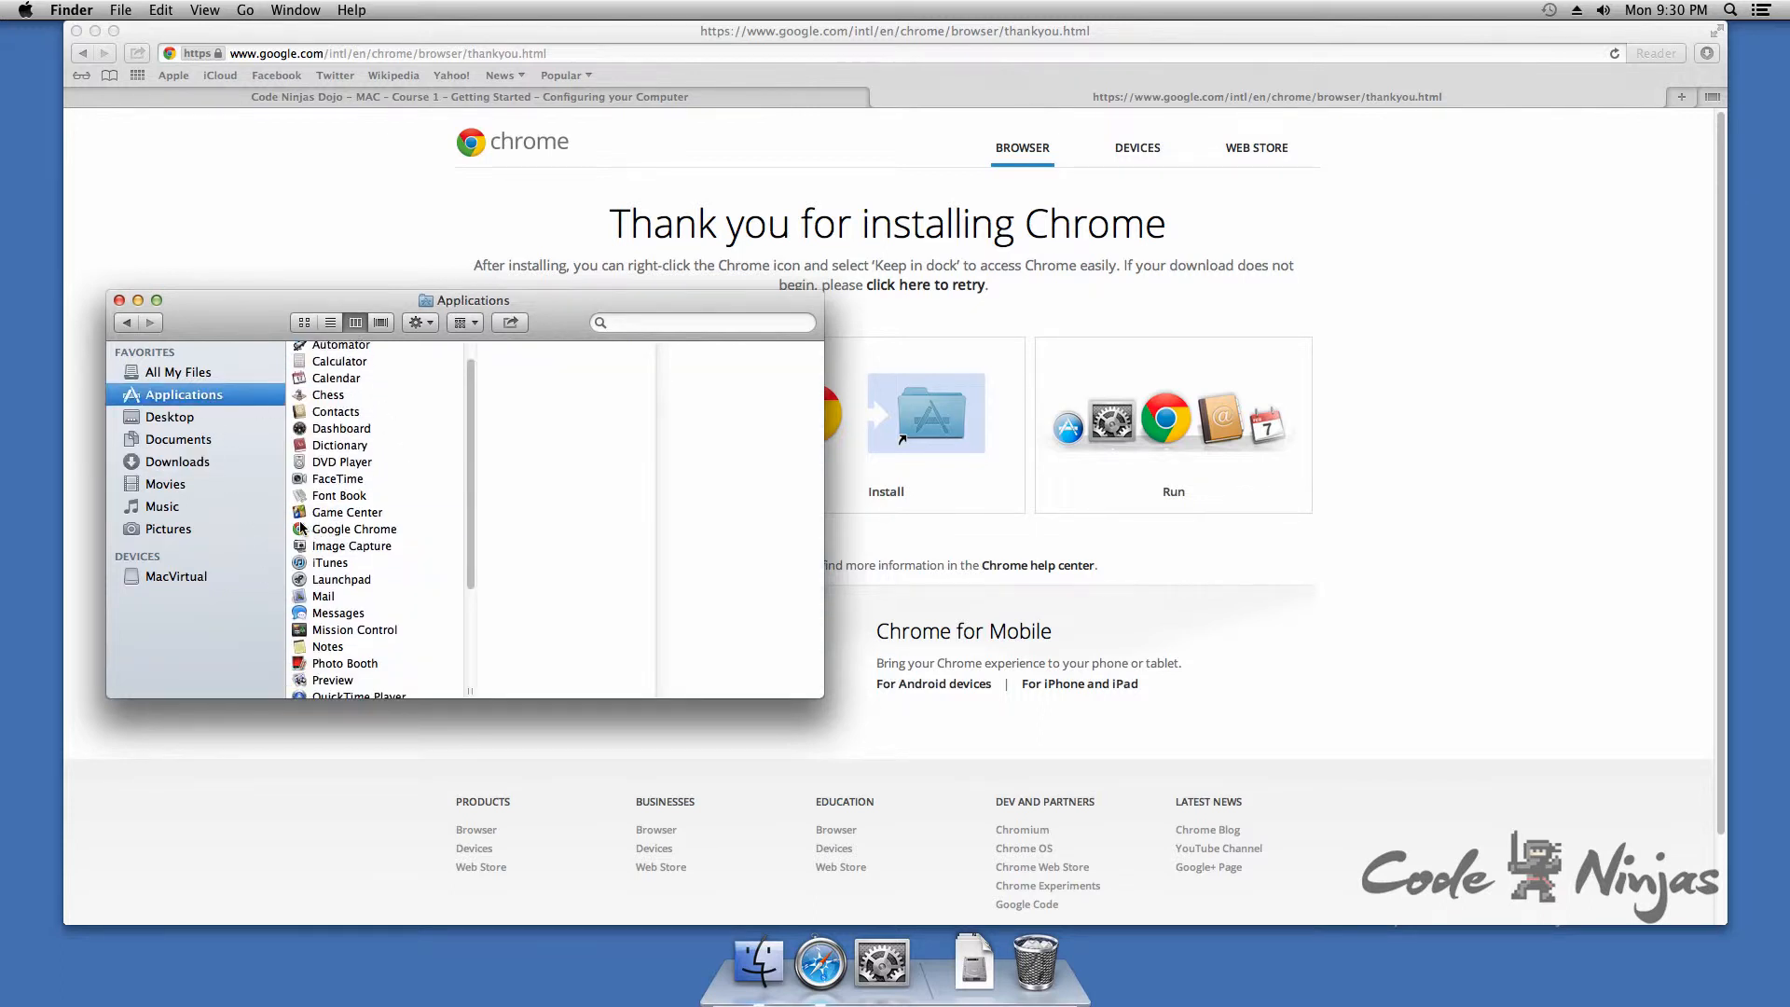
click(354, 529)
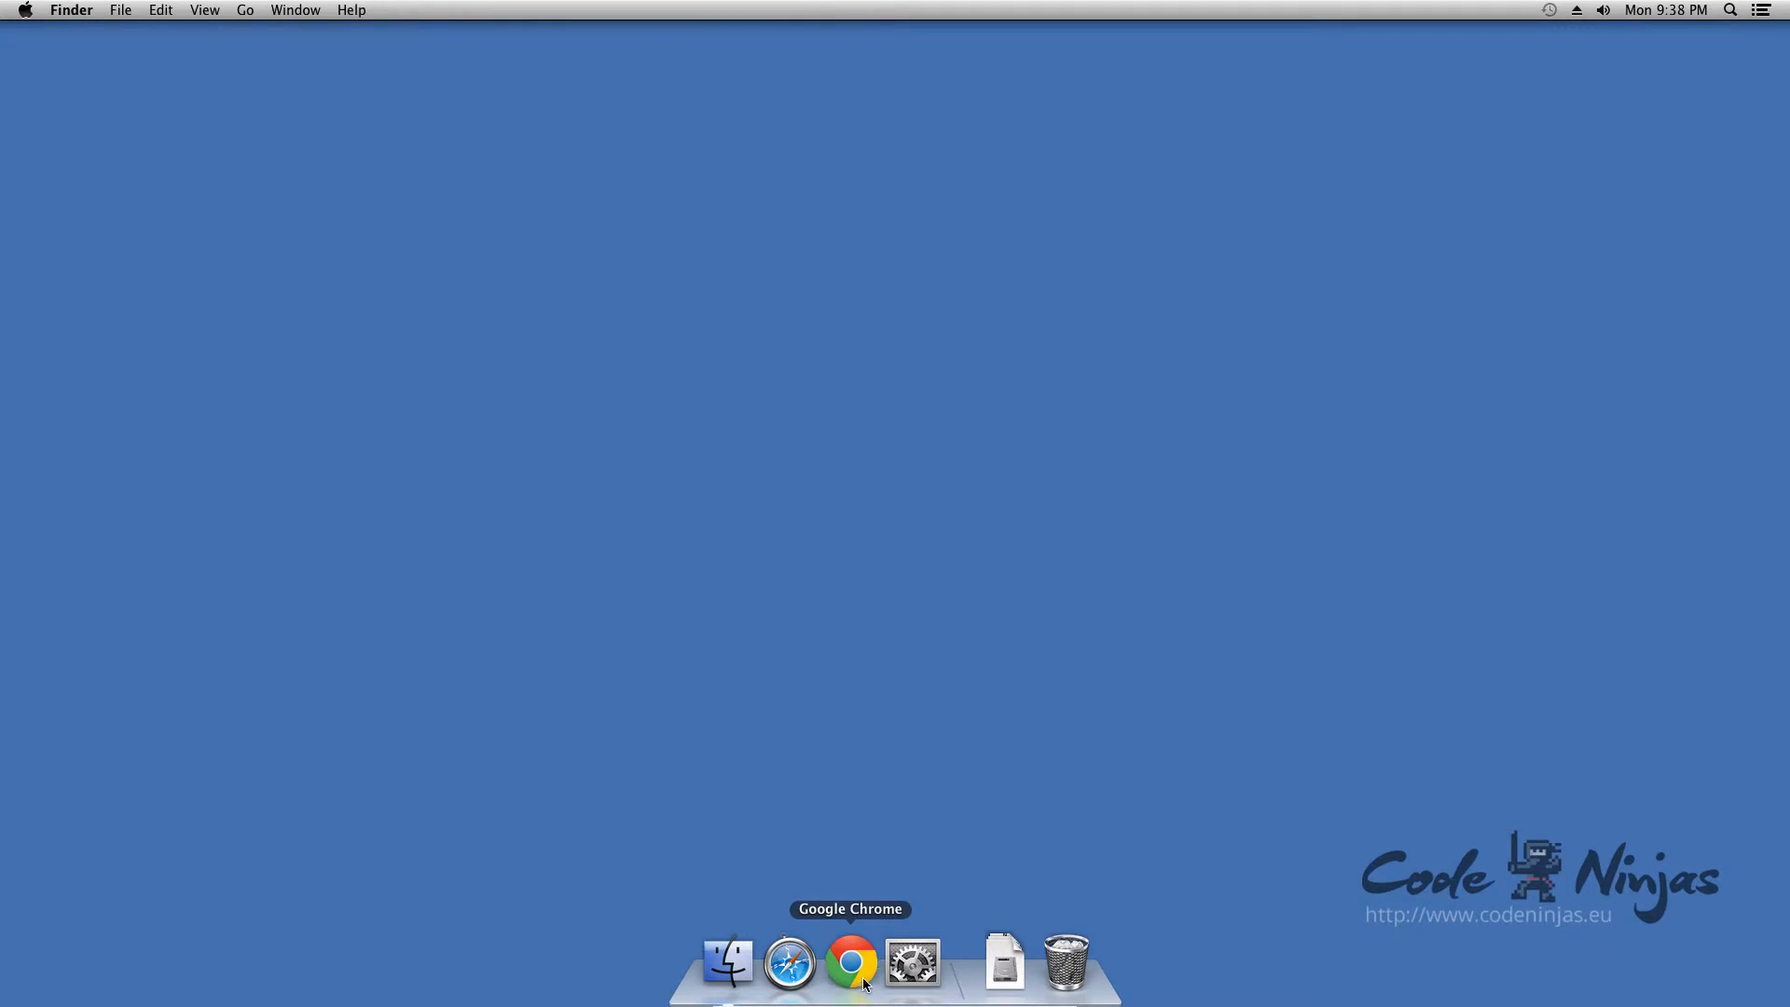
mouse_move(950, 580)
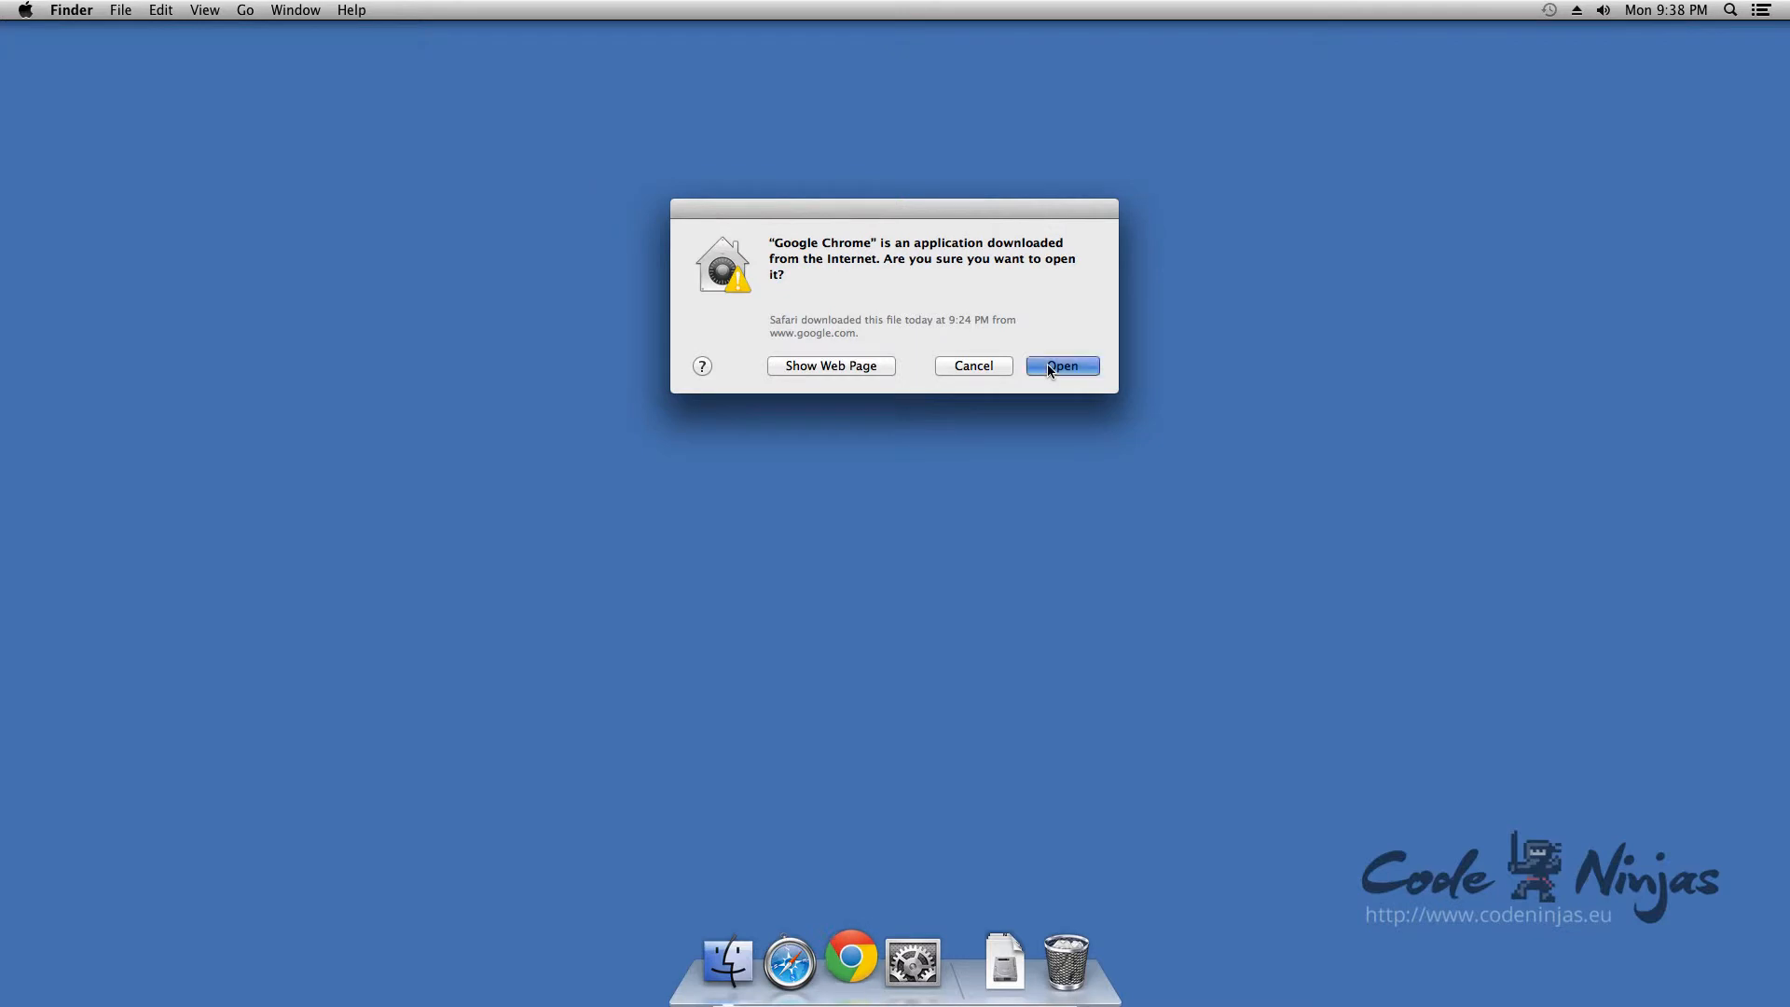
- Confirm Open in the downloaded-app security warning to launch Chrome
click(1061, 365)
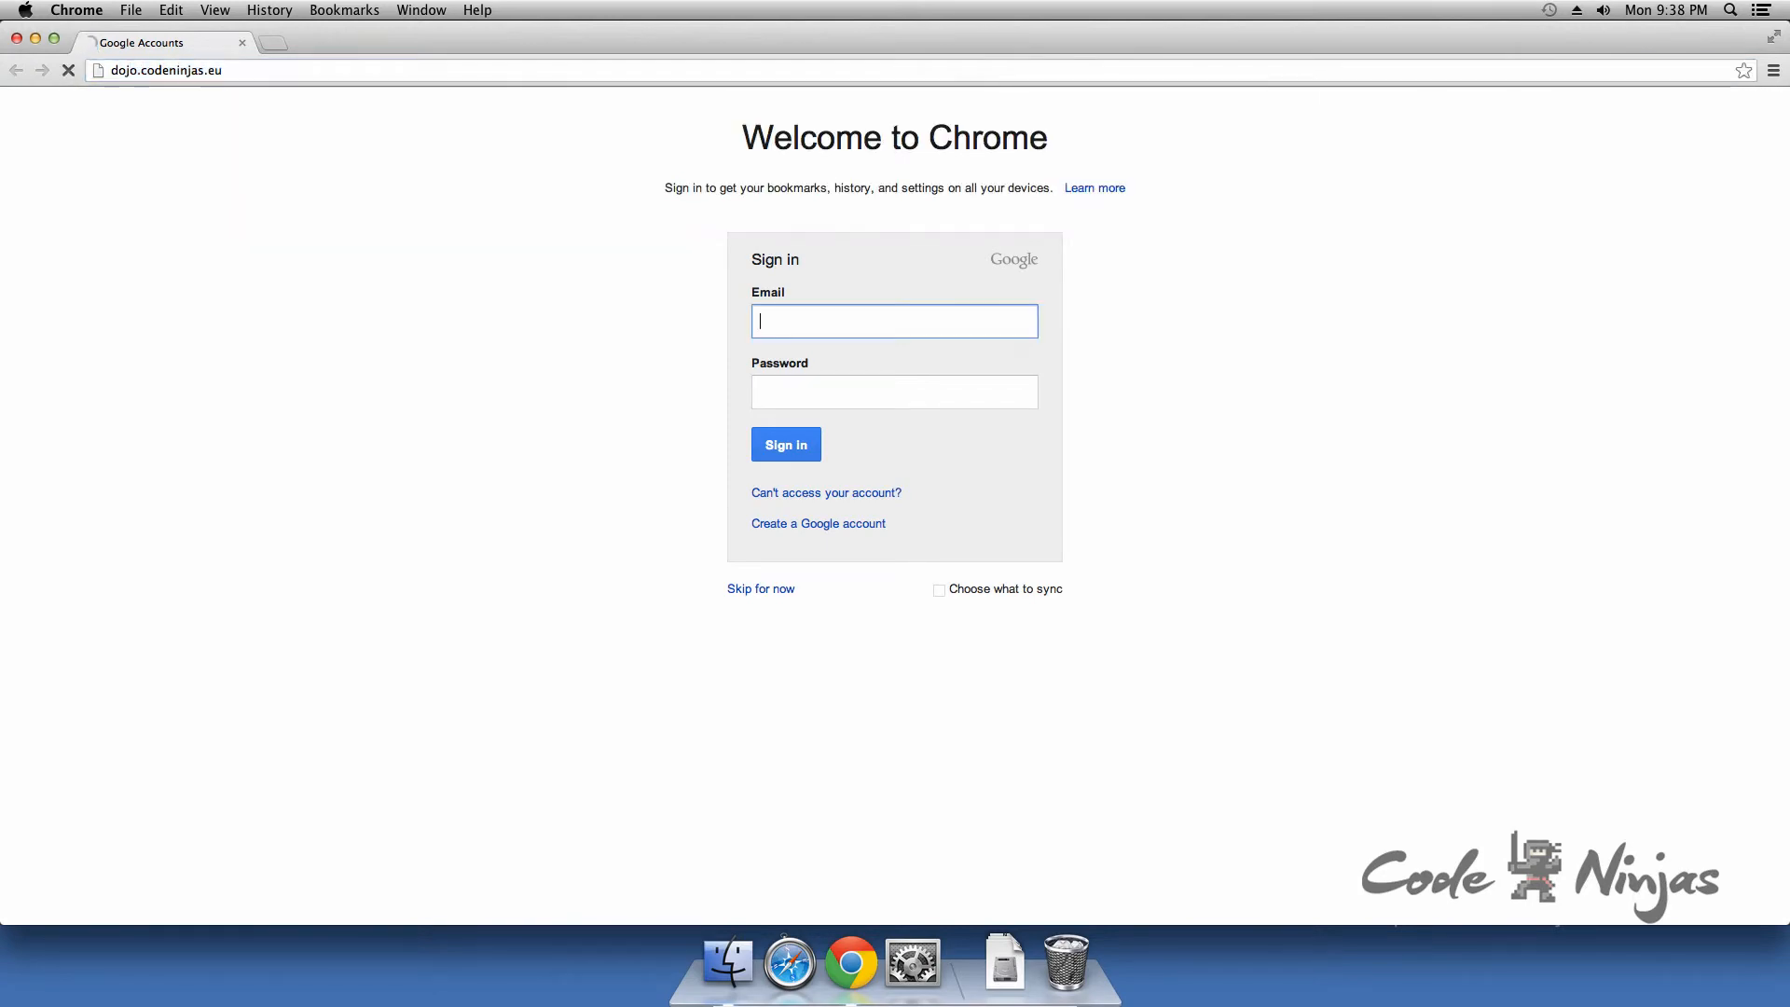
- Skip Chrome sign-in, then begin Course 1 and the Mac 'Configuring your Computer' lesson
click(759, 589)
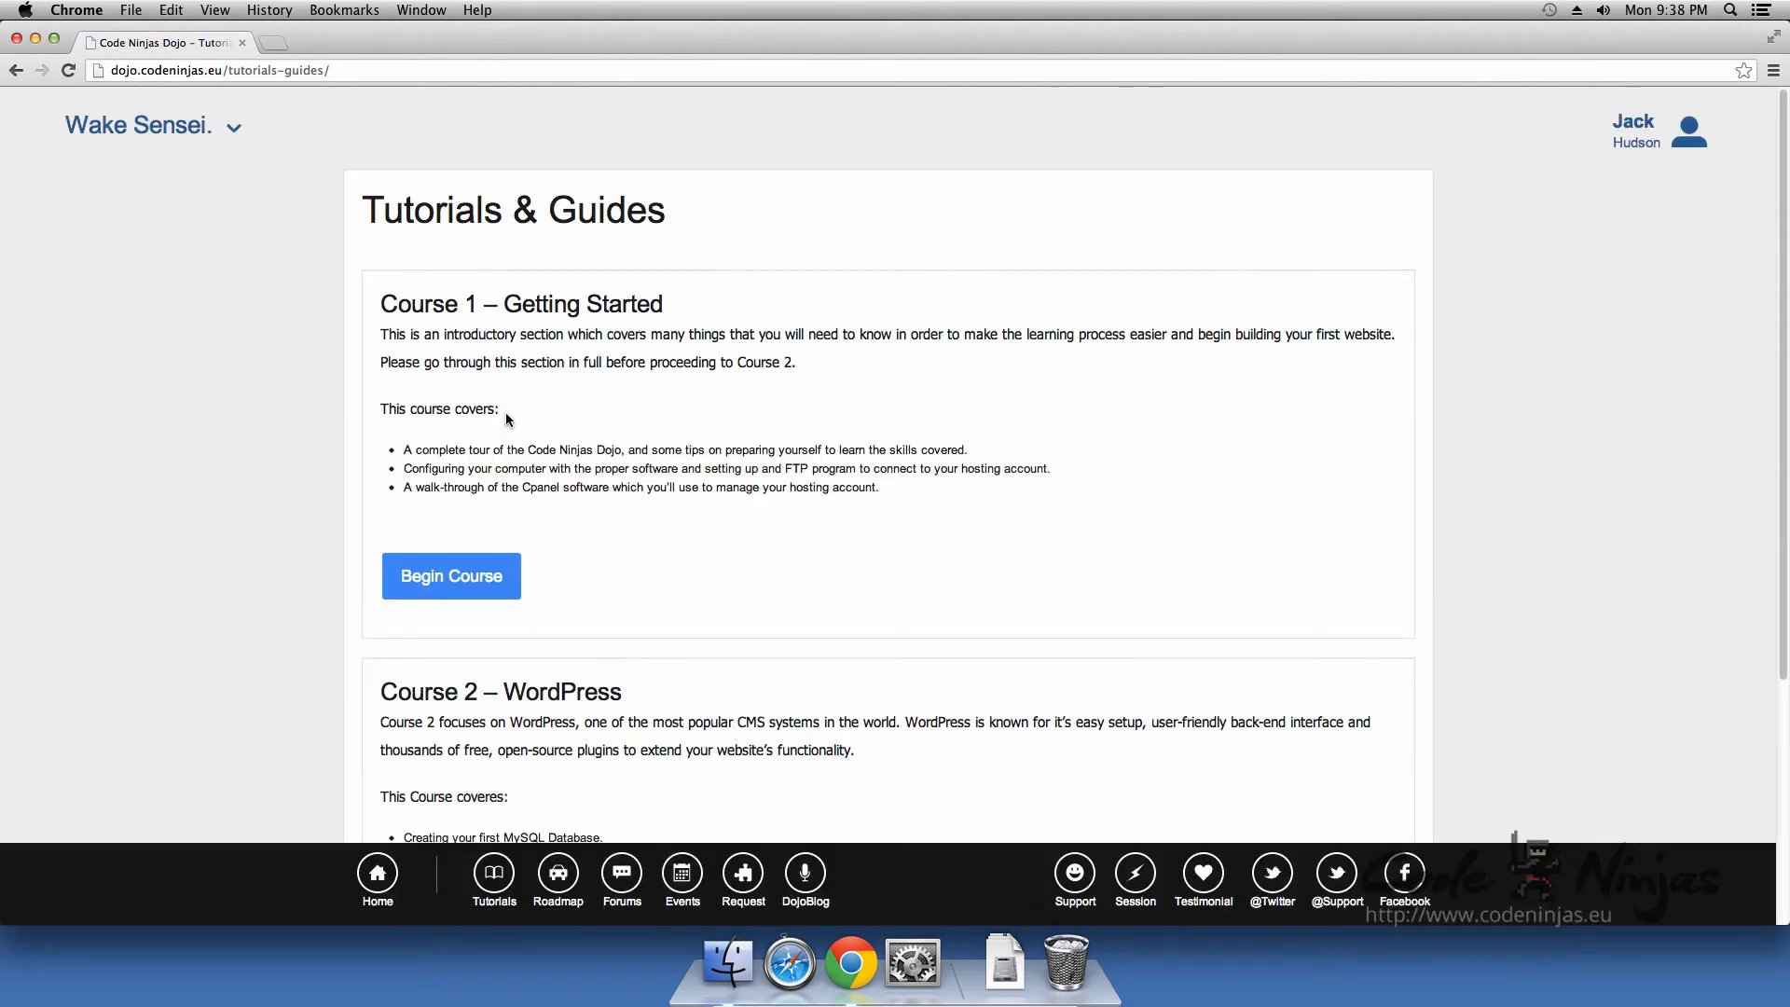
click(452, 576)
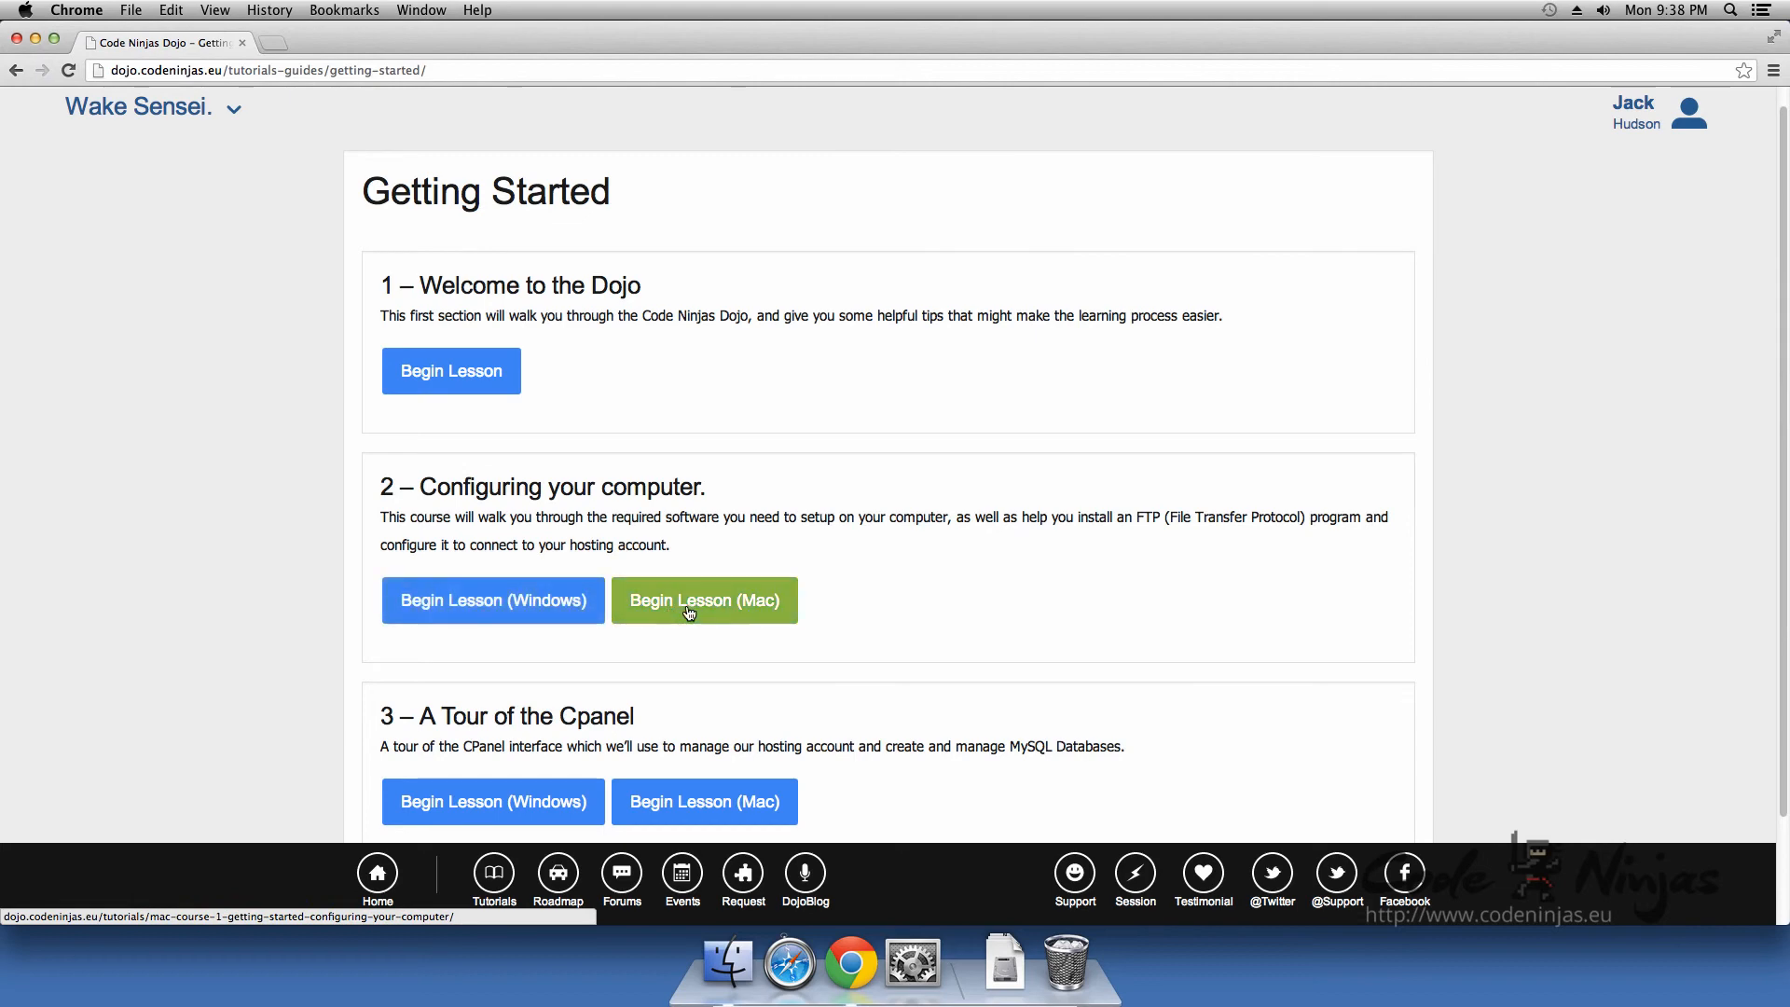
click(703, 599)
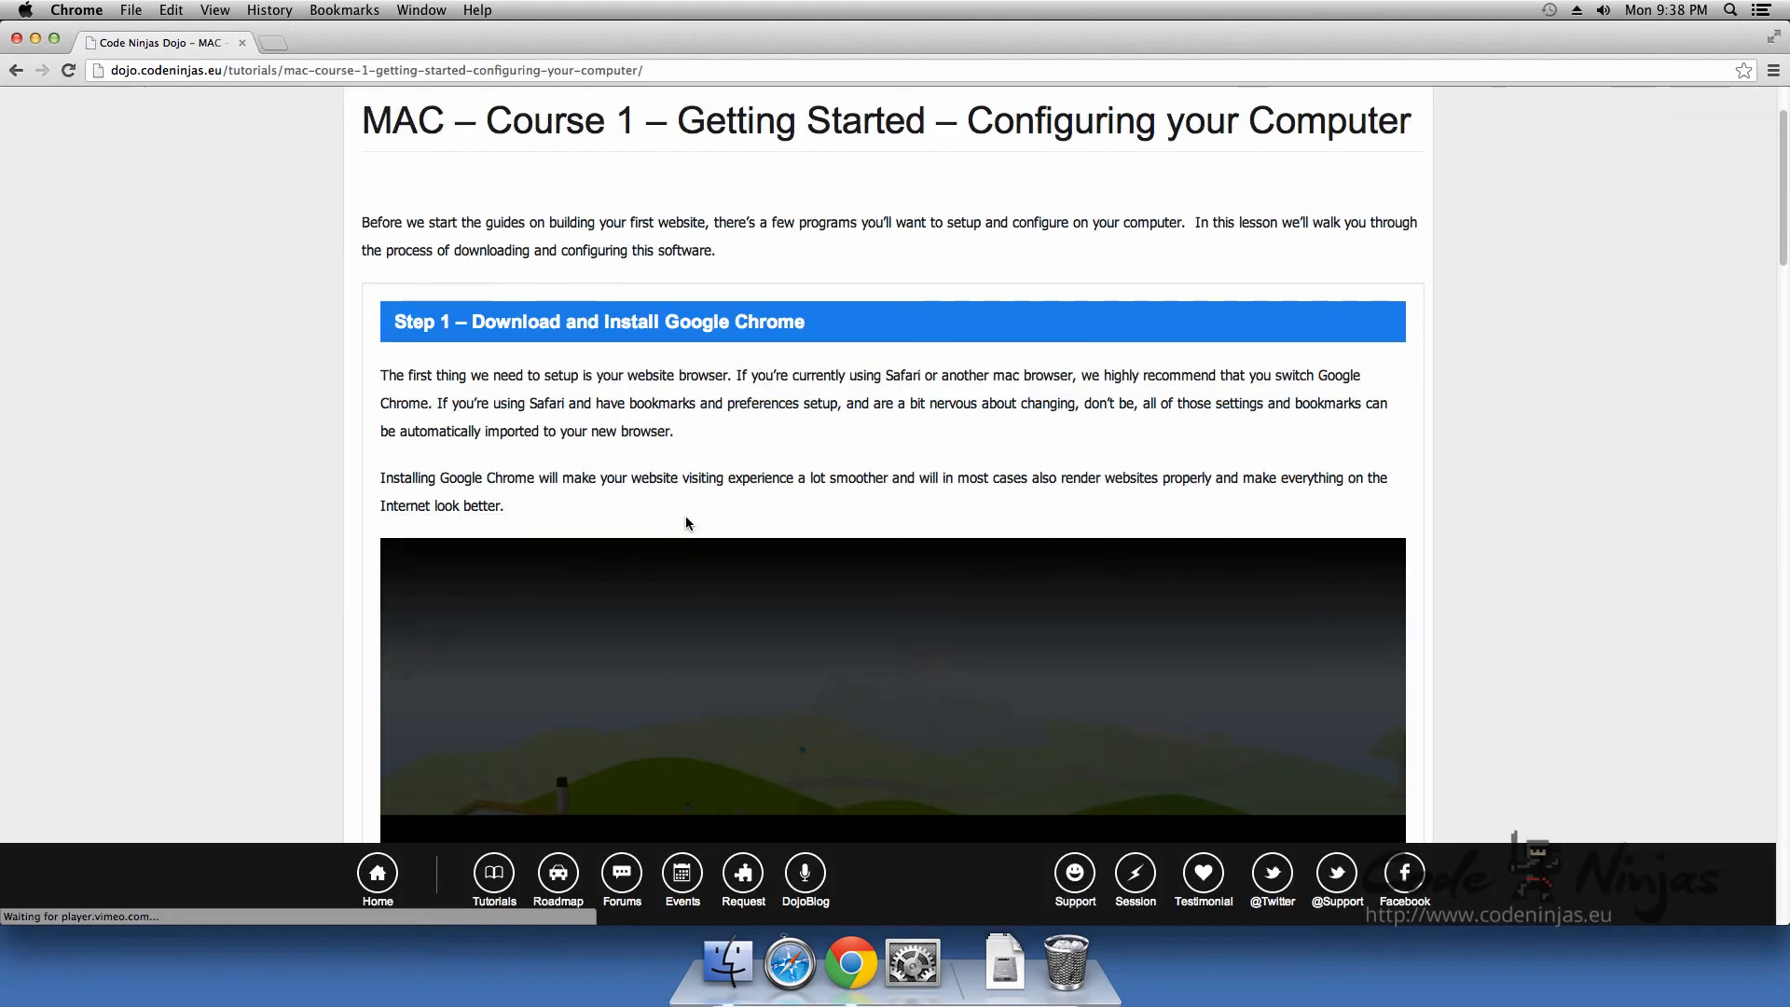
mouse_move(1141, 376)
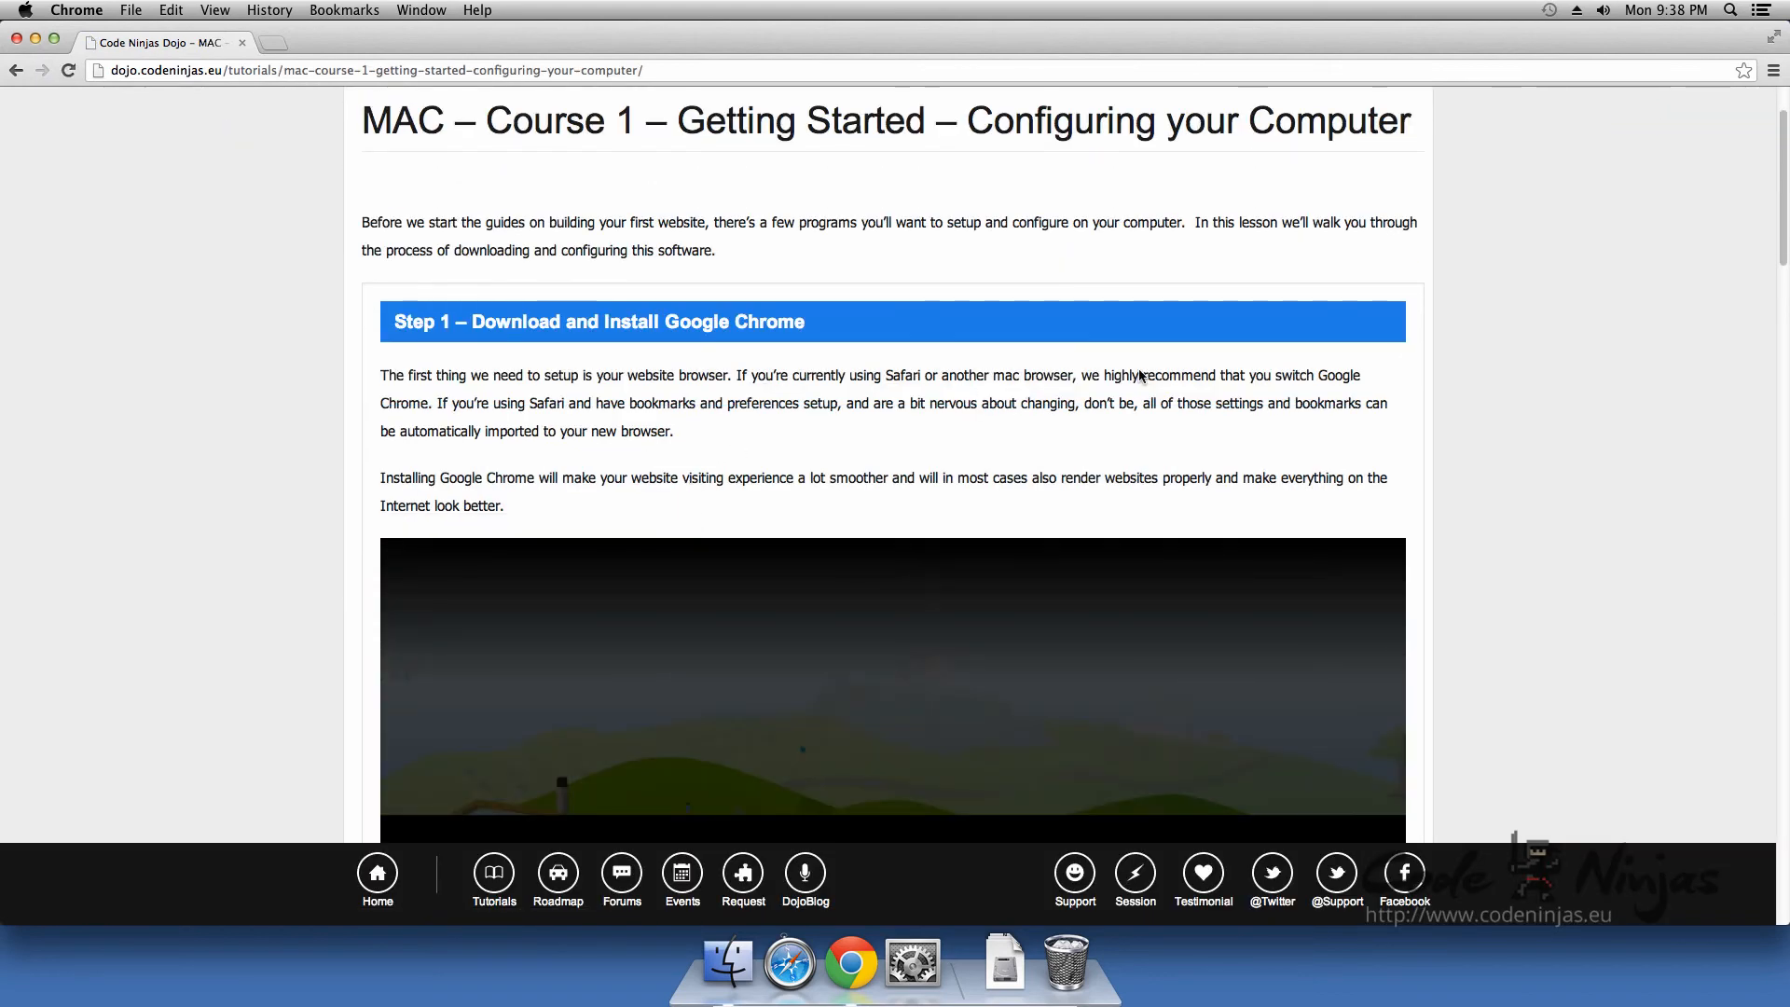